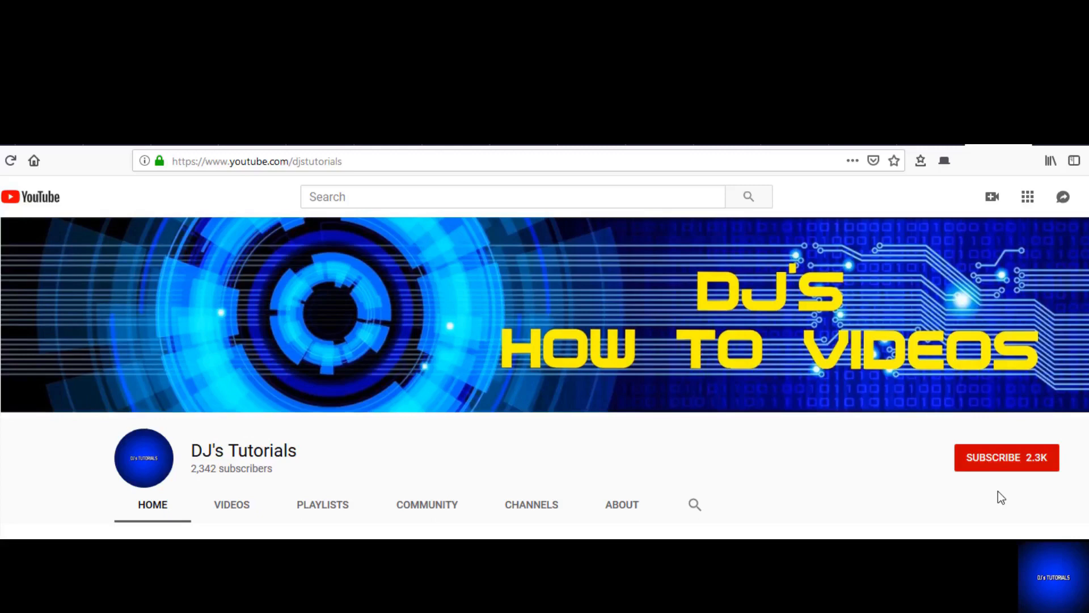
Step: Leave the YouTube intro and return to the Android TV home screen
left_click(1006, 458)
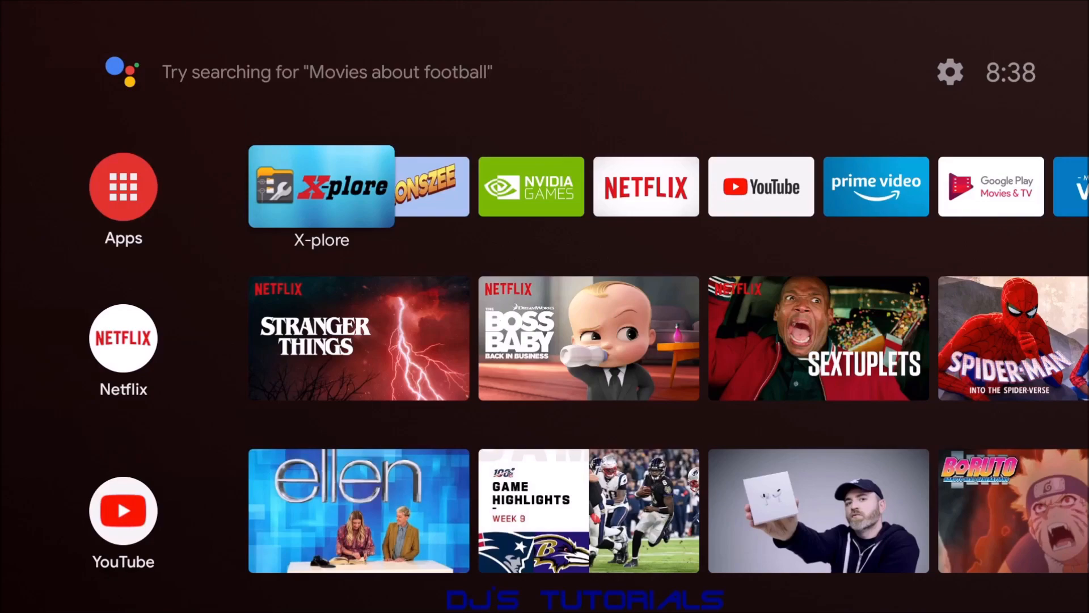
Step: Find X-plore File Manager in Google Play by searching 'x' and launch the installed app
left_click(123, 185)
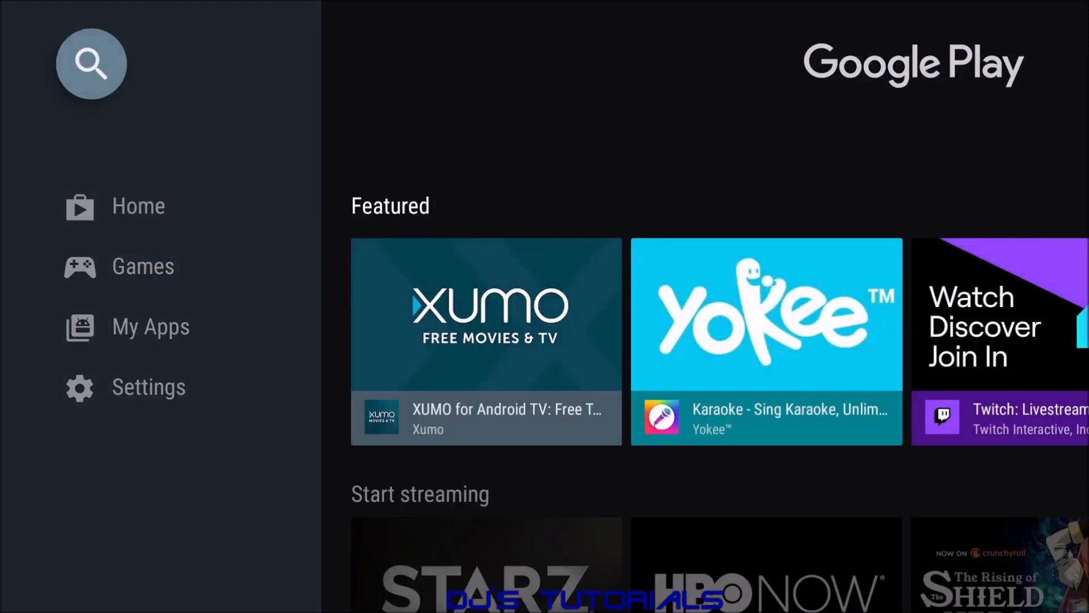
left_click(91, 64)
type("x")
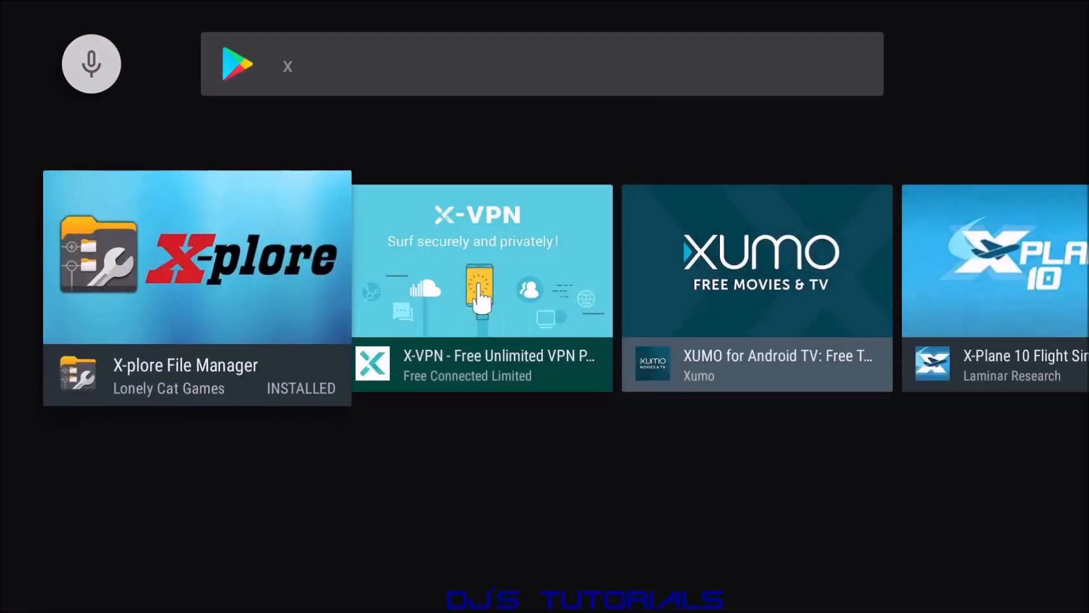
left_click(196, 288)
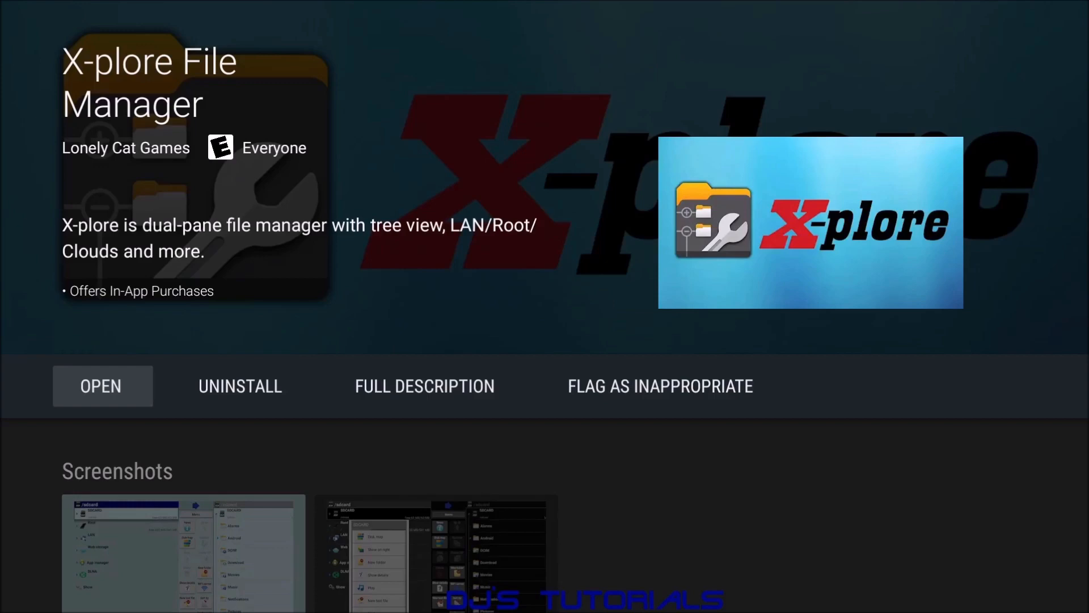
left_click(100, 386)
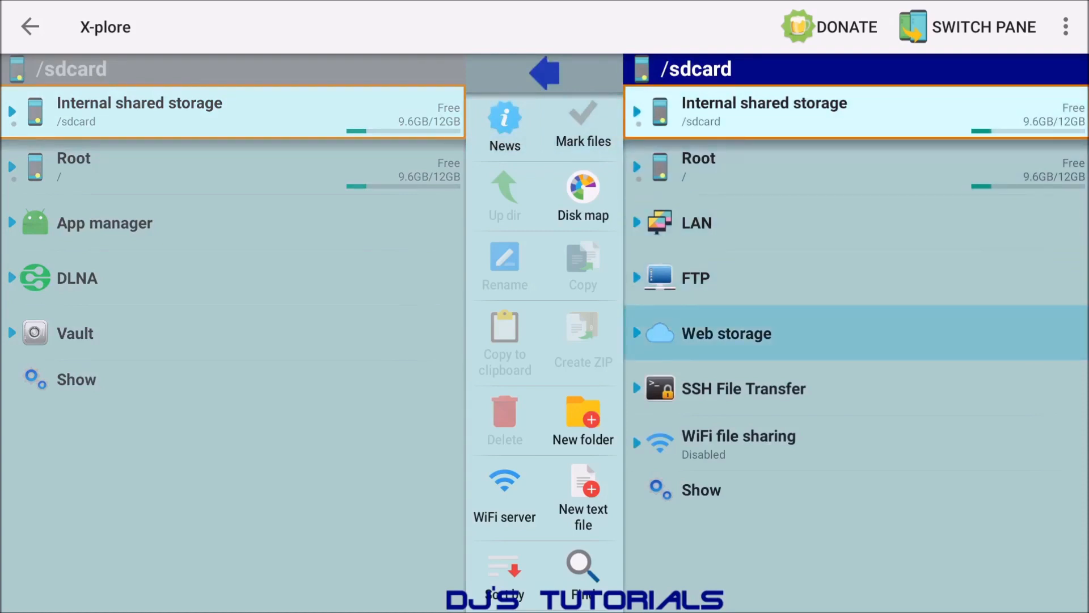
left_click(726, 333)
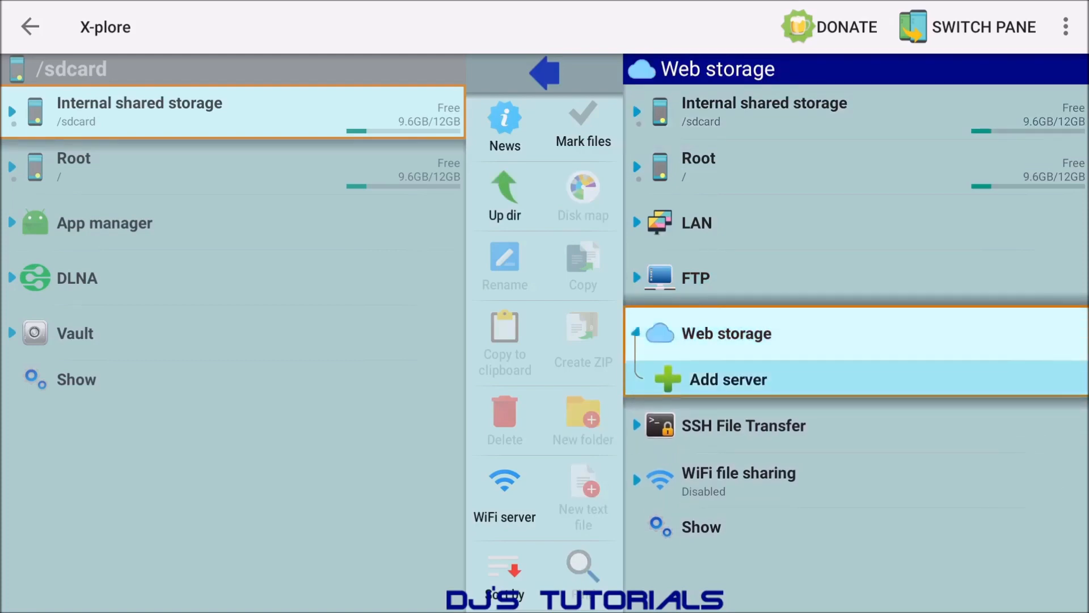
left_click(727, 379)
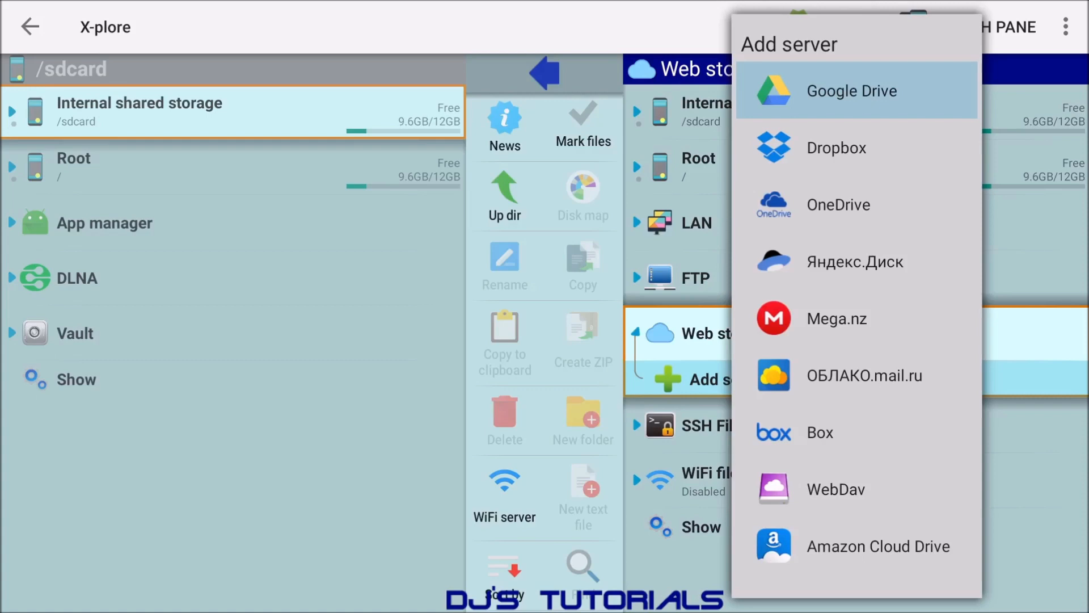
mouse_move(838, 205)
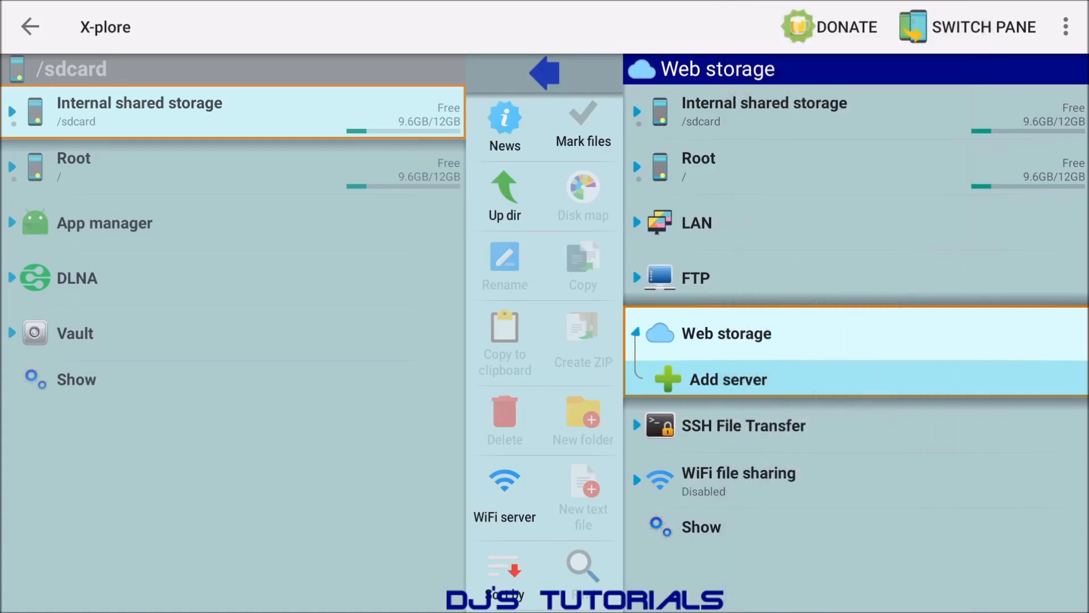
left_click(726, 333)
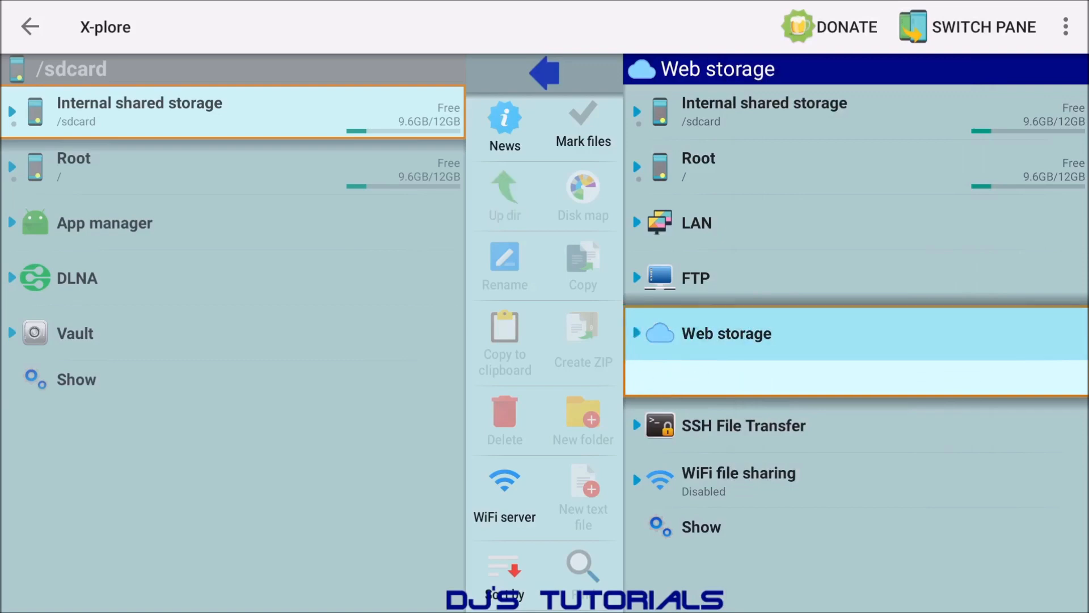
left_click(728, 332)
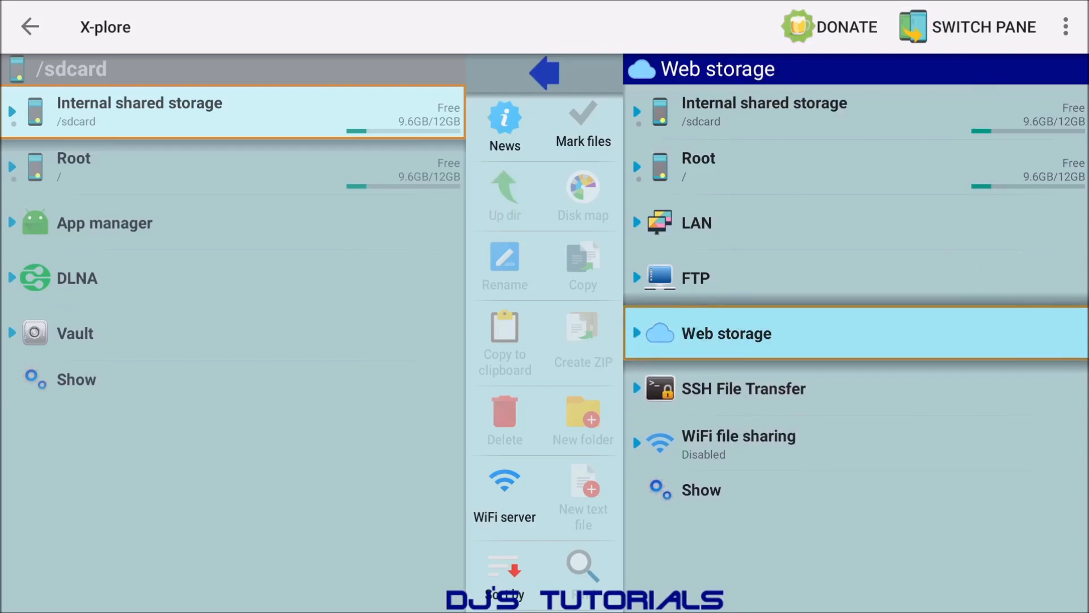
left_click(834, 436)
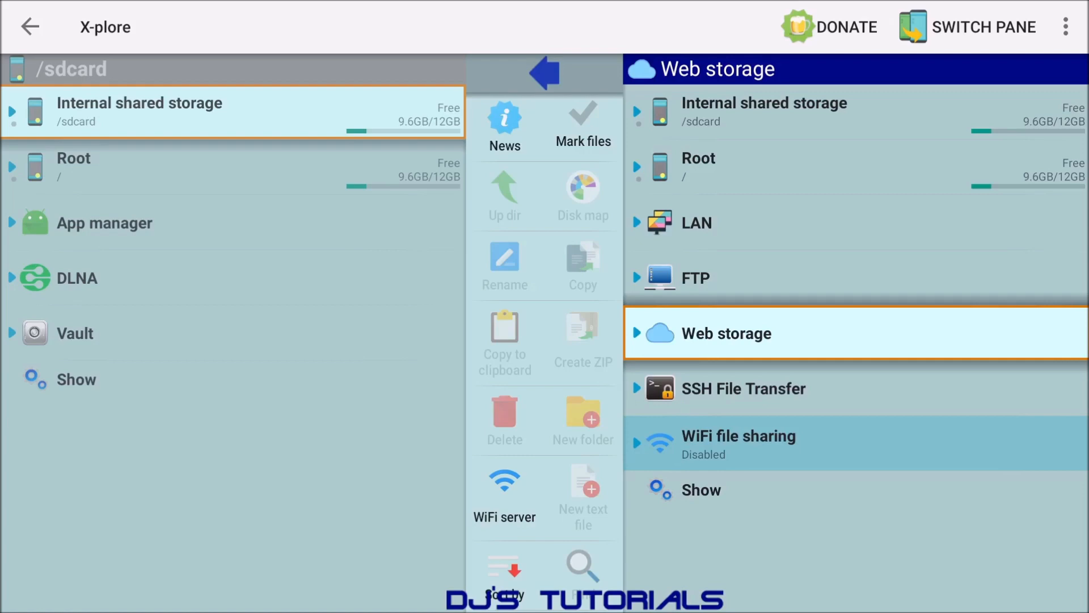
left_click(740, 435)
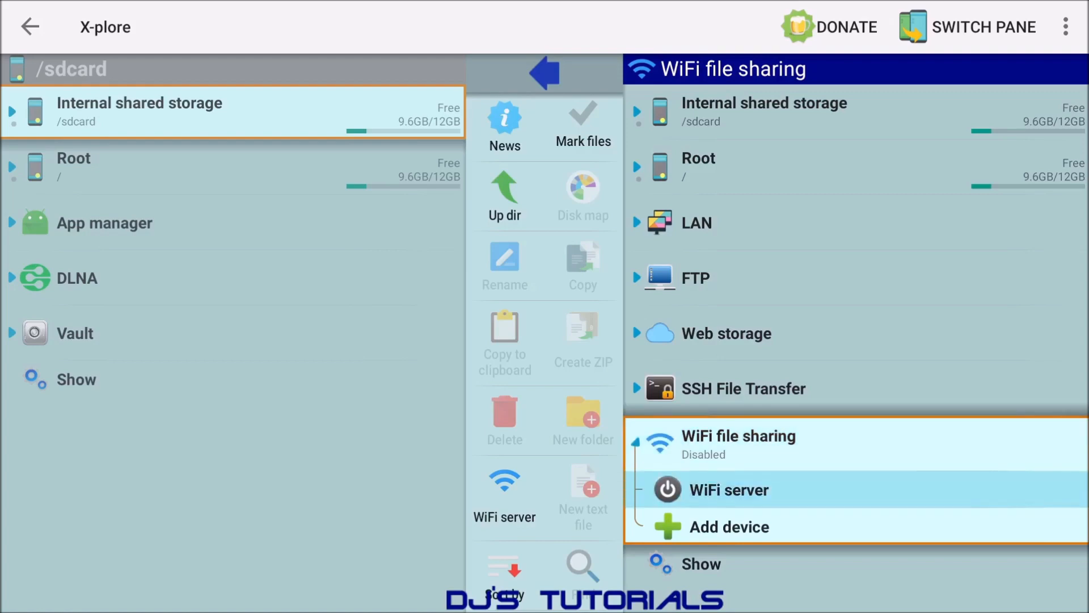
left_click(728, 490)
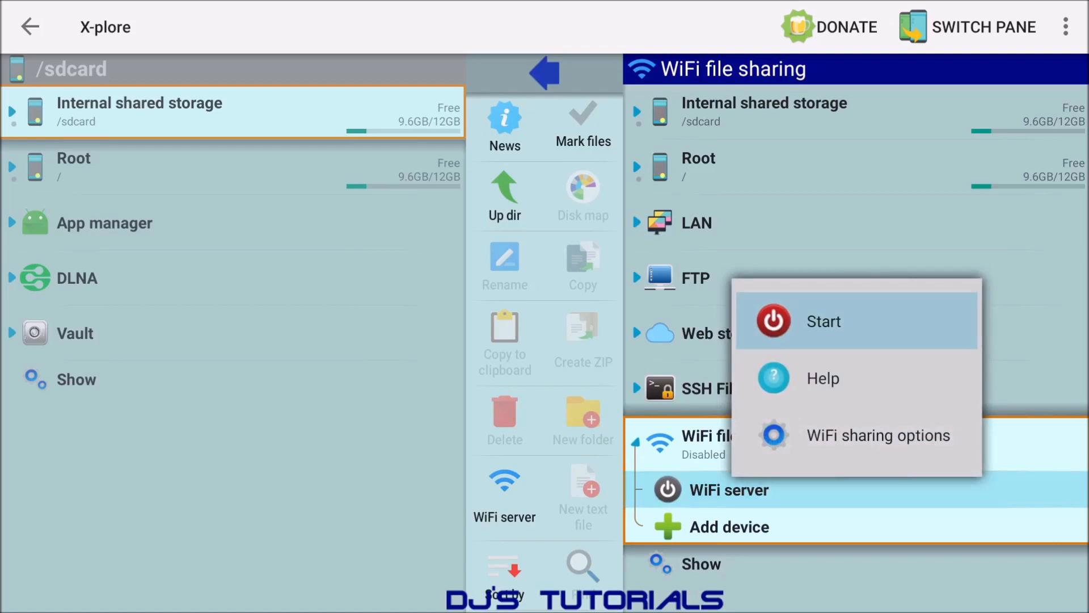
left_click(824, 321)
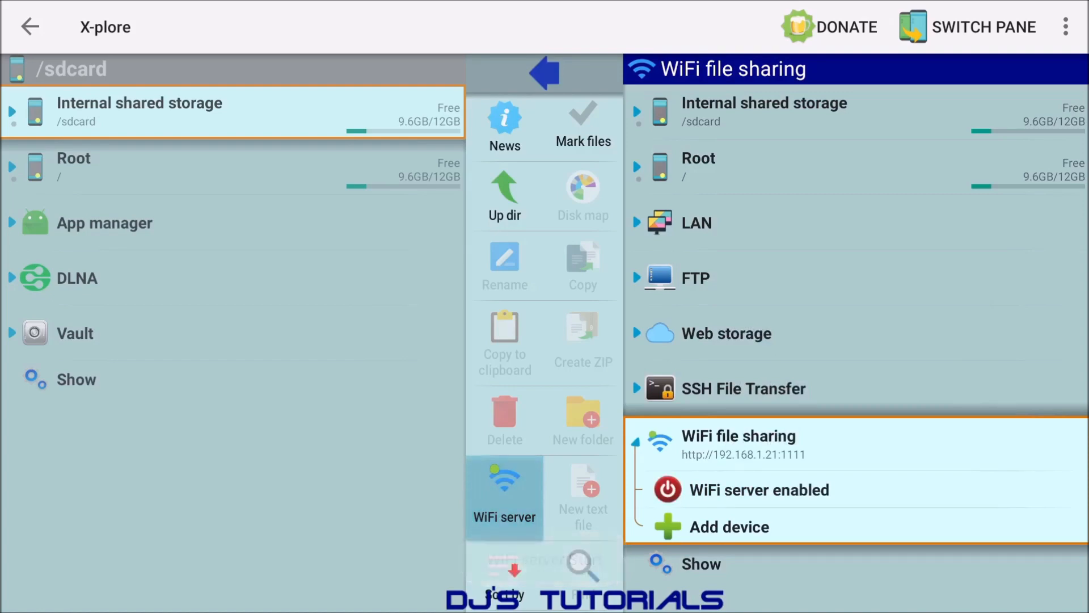
scroll("down", 3)
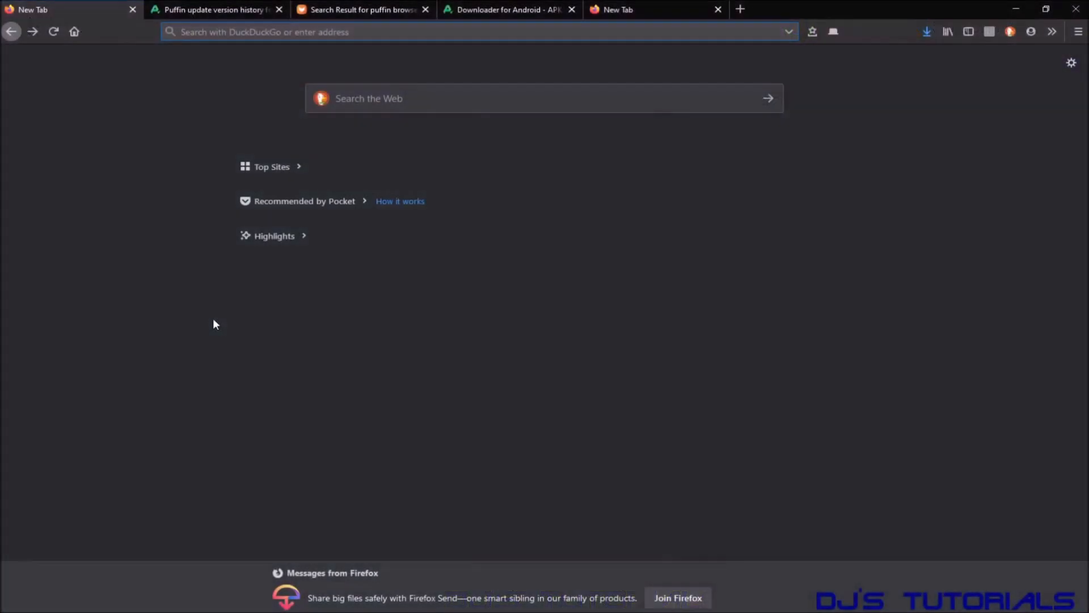
mouse_move(224, 321)
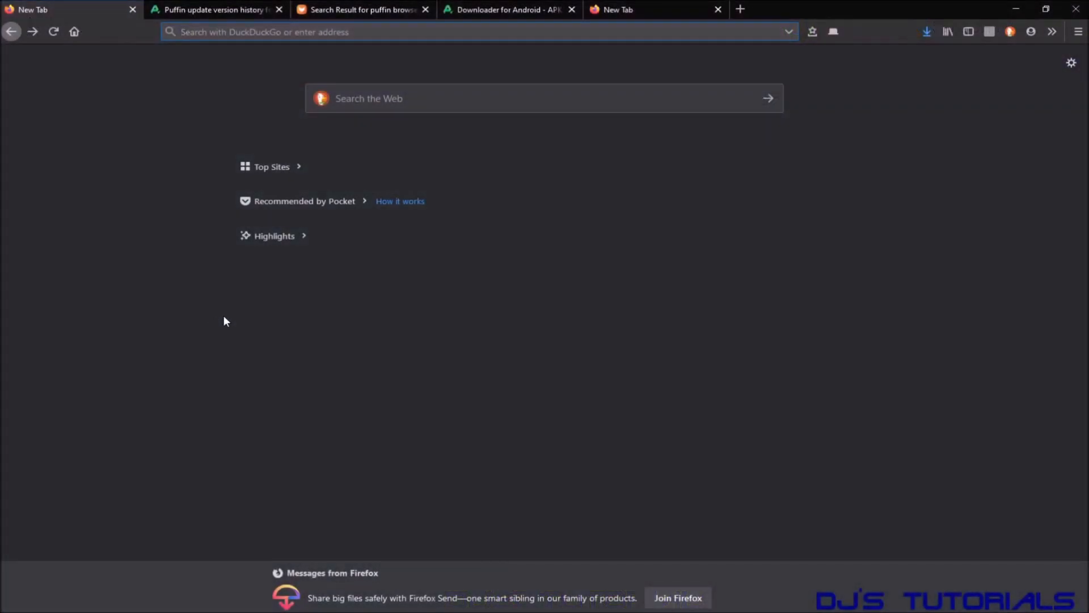
type("http://192.168.1.21:1111/")
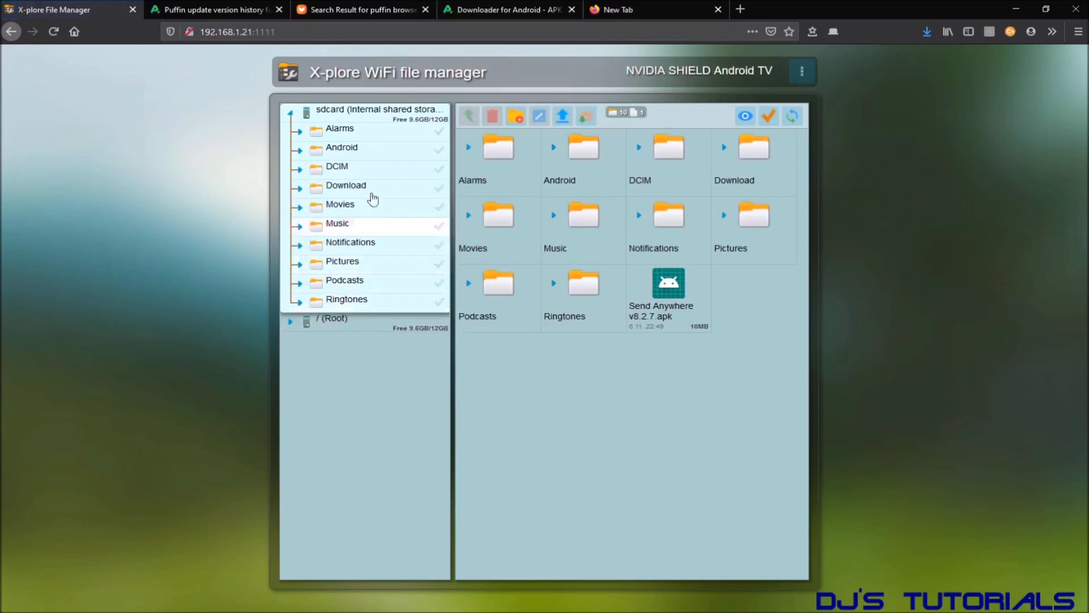
mouse_move(382, 304)
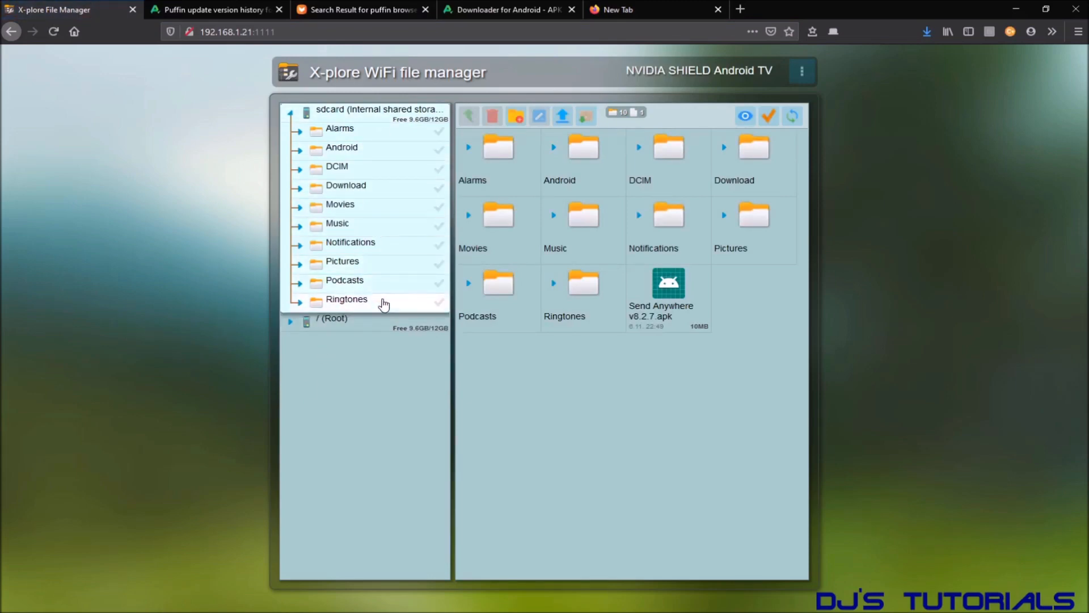
mouse_move(613, 403)
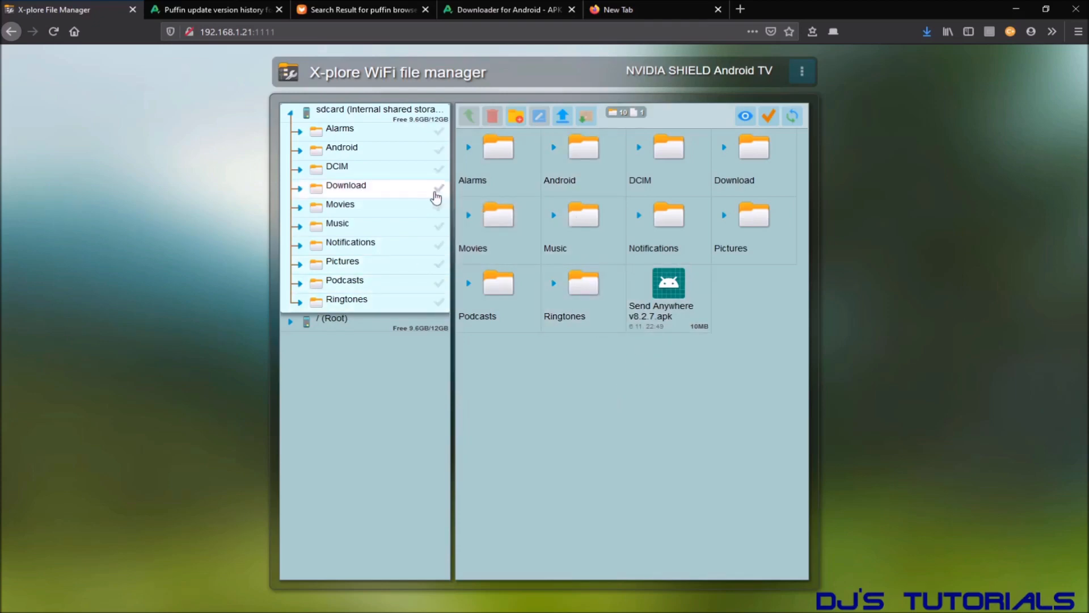
Step: Upload downloader.apk and puffin-browser.apk into sdcard > Download and mark downloader.apk
left_click(345, 185)
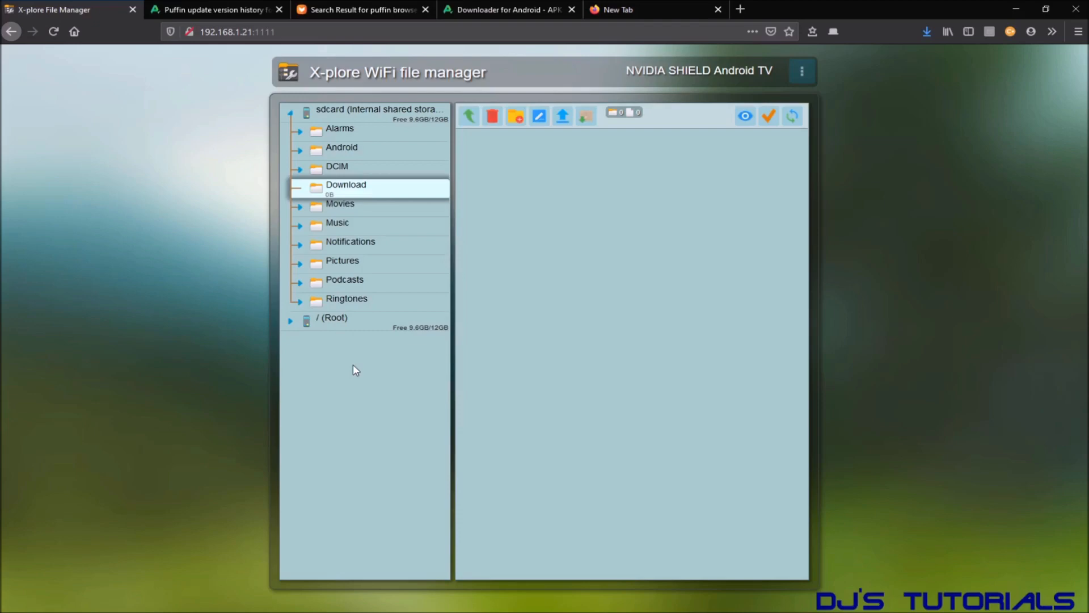
mouse_move(503, 293)
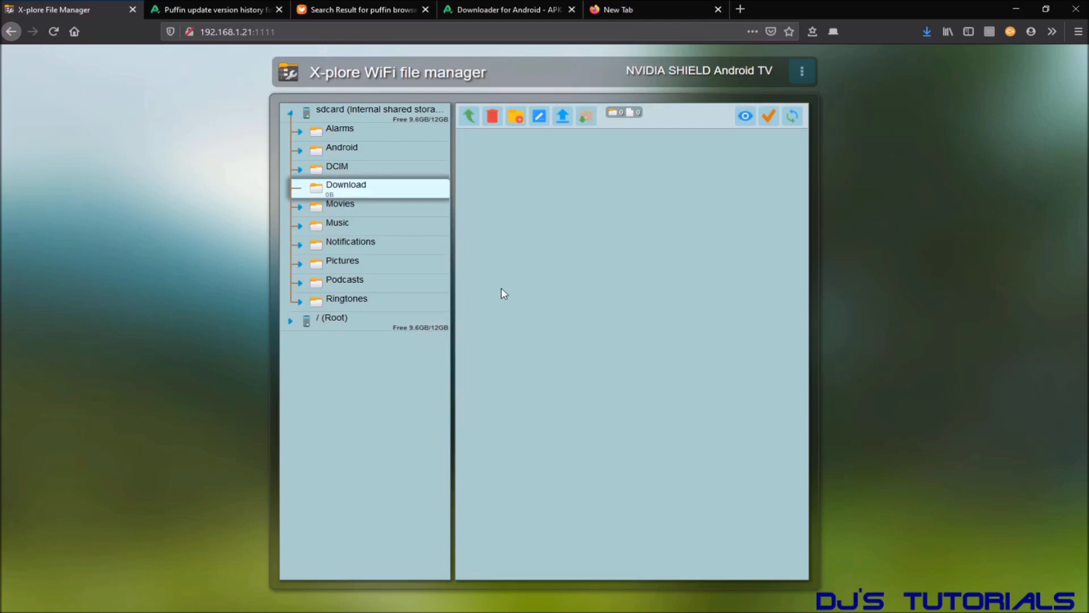
mouse_move(563, 116)
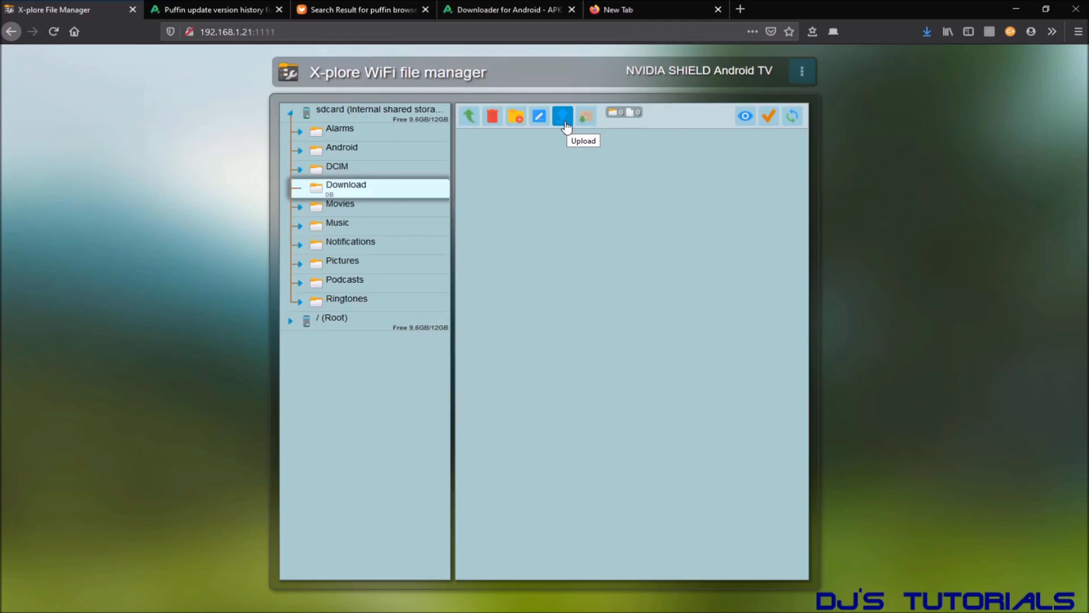
mouse_move(237, 200)
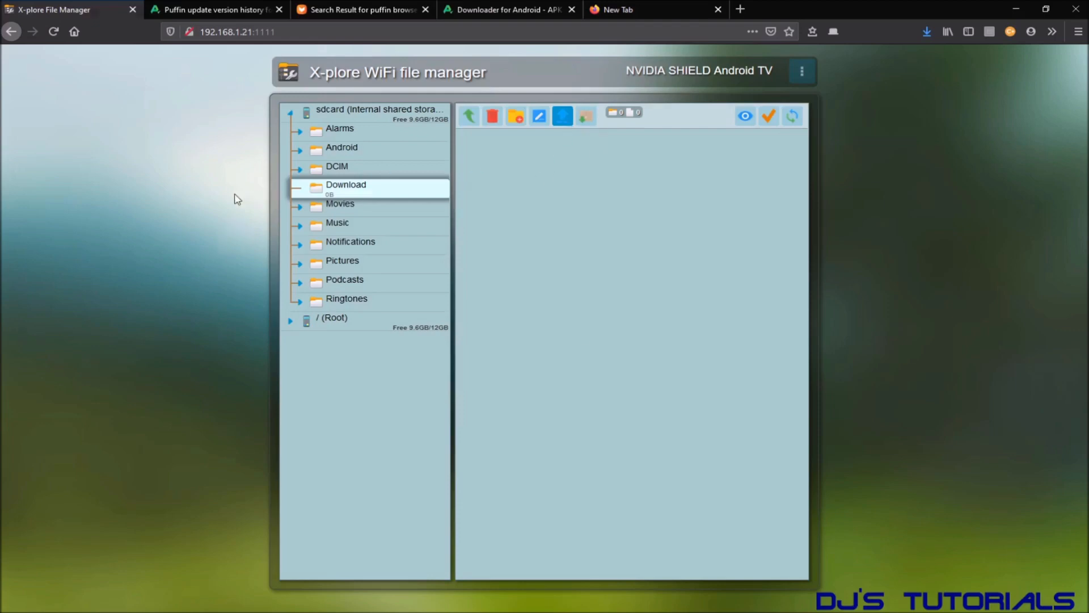
left_click(586, 116)
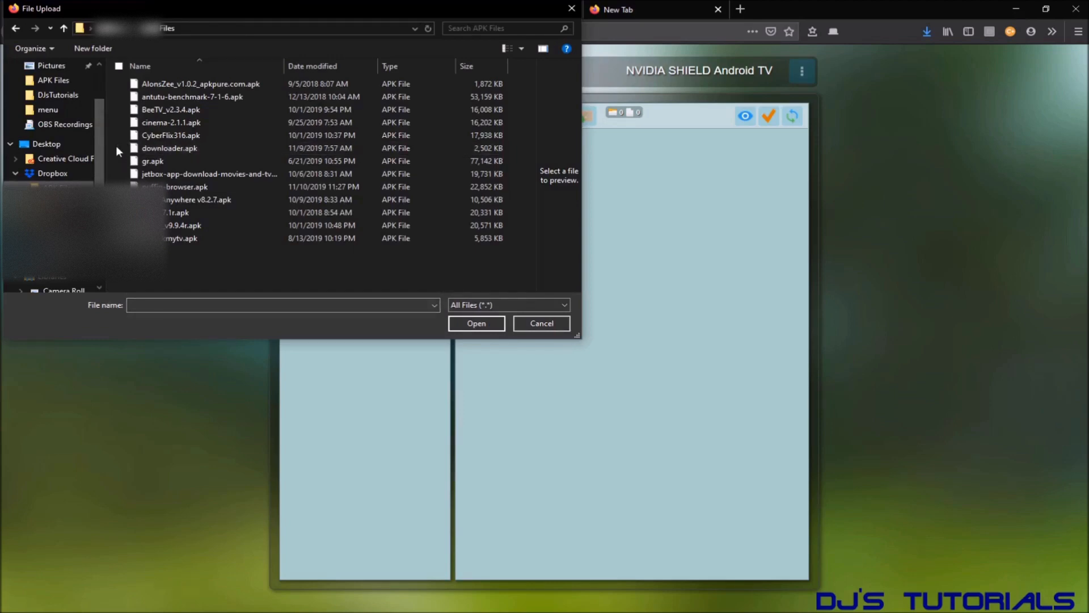
left_click(170, 147)
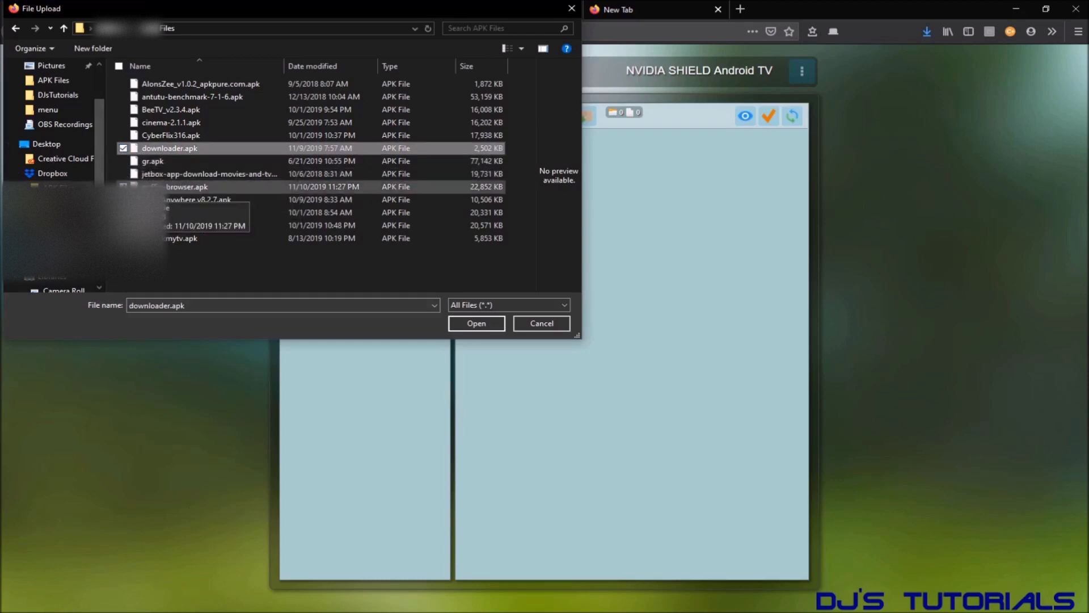
left_click(185, 187)
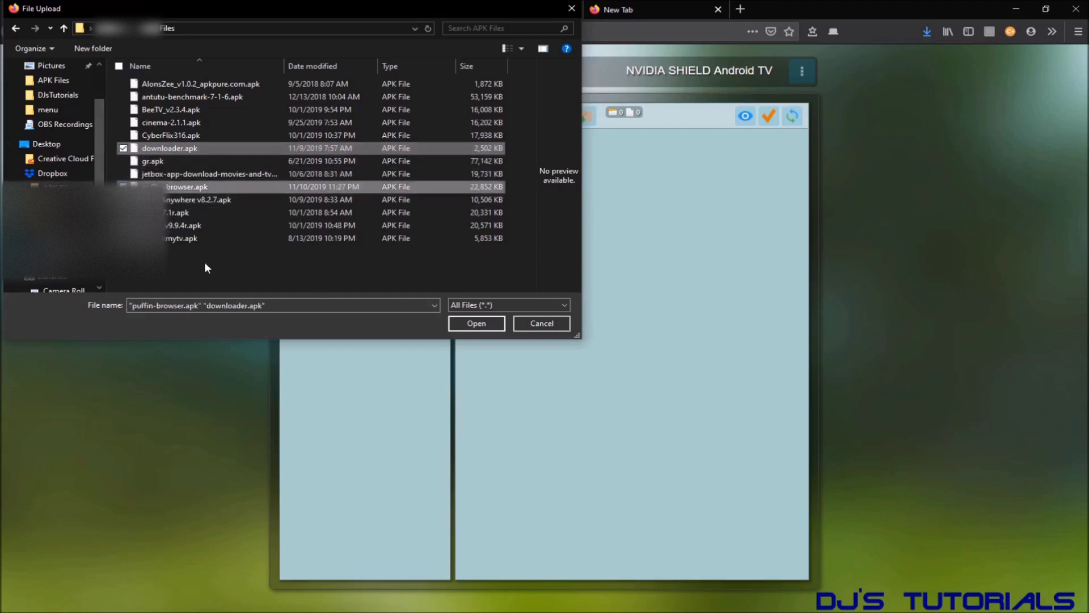
mouse_move(250, 271)
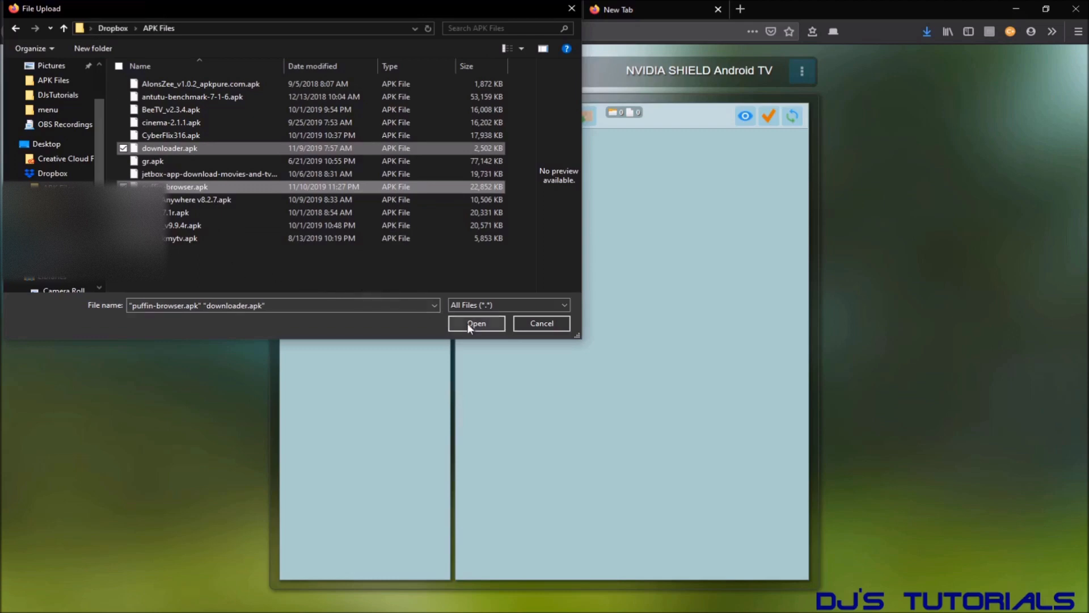
left_click(476, 324)
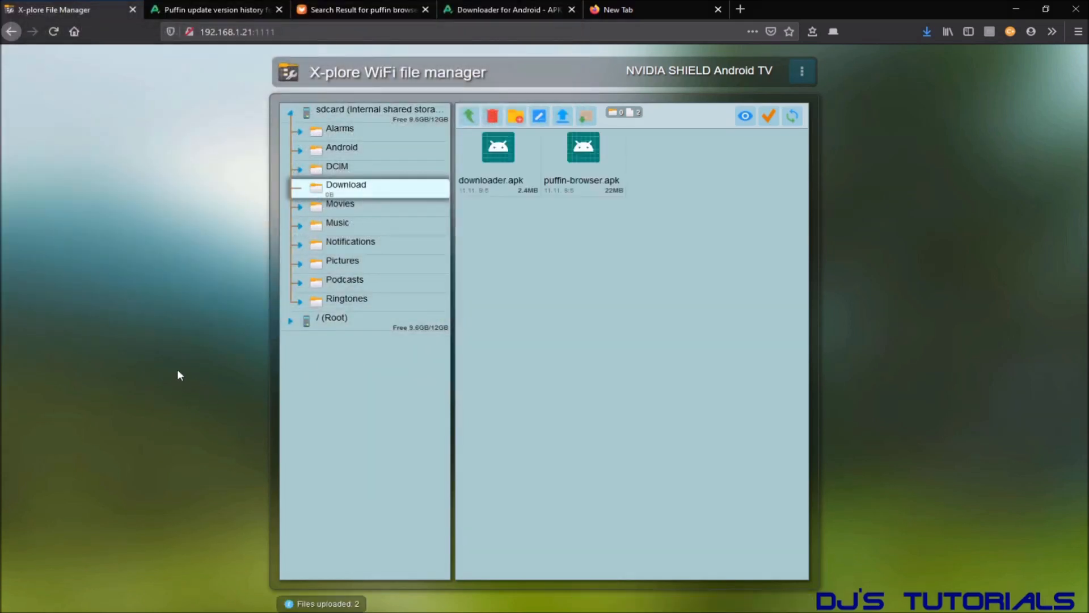
mouse_move(469, 334)
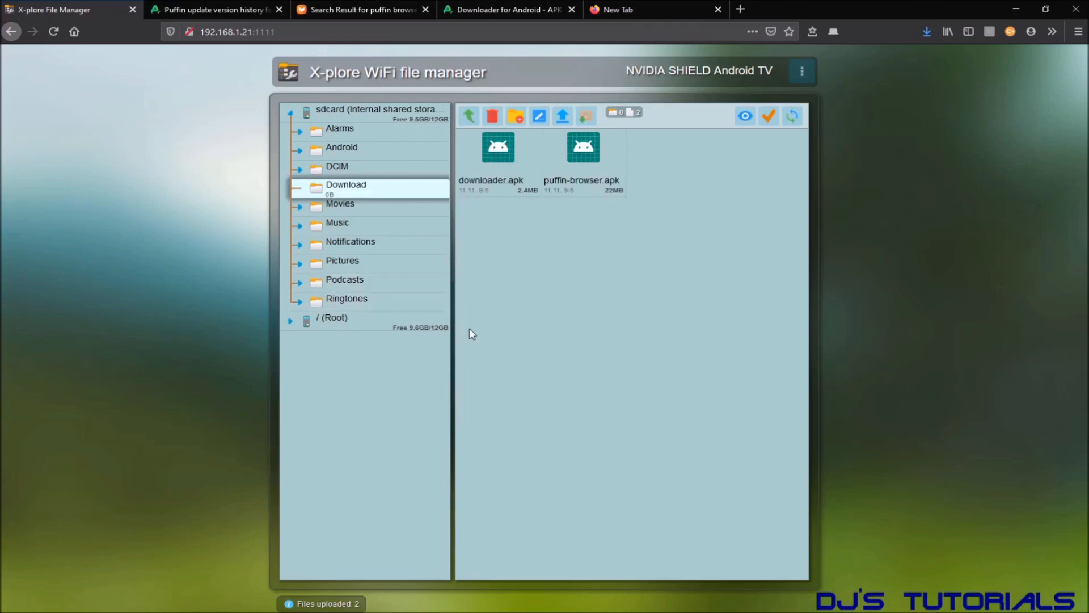
mouse_move(271, 271)
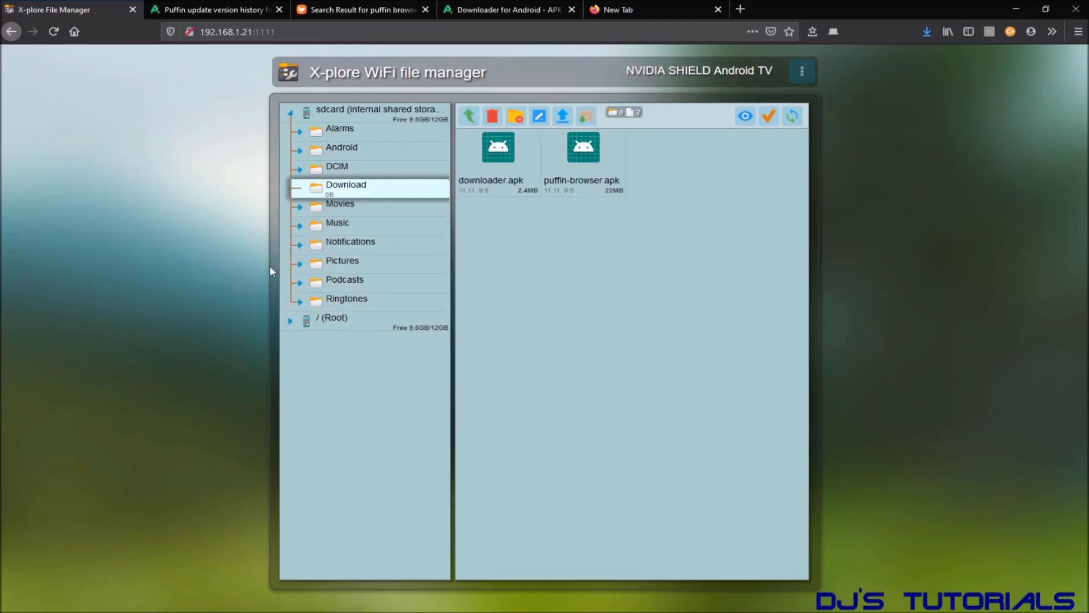
mouse_move(527, 292)
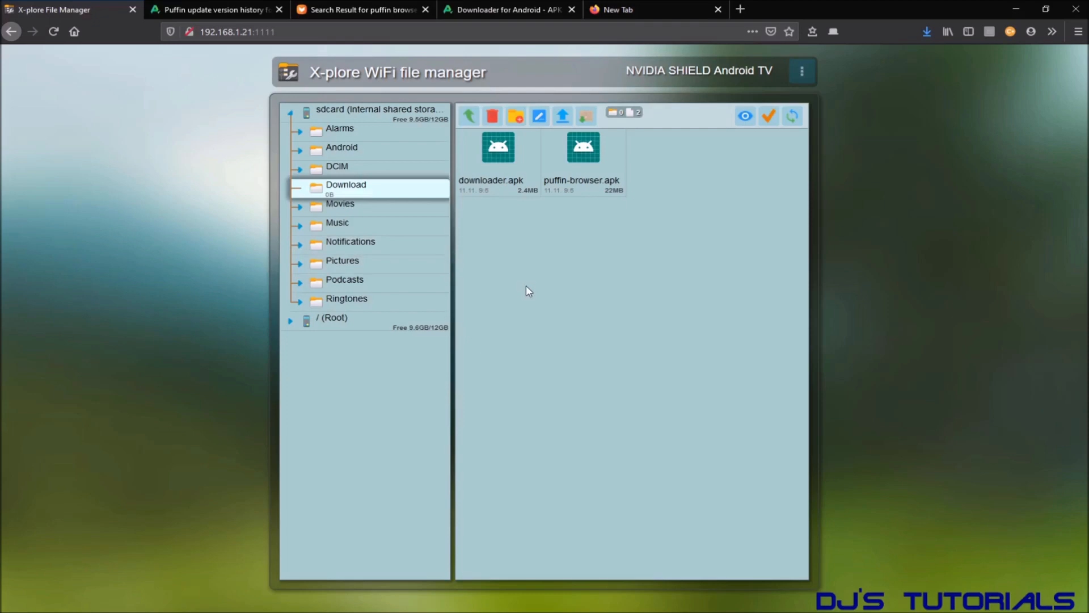
mouse_move(527, 138)
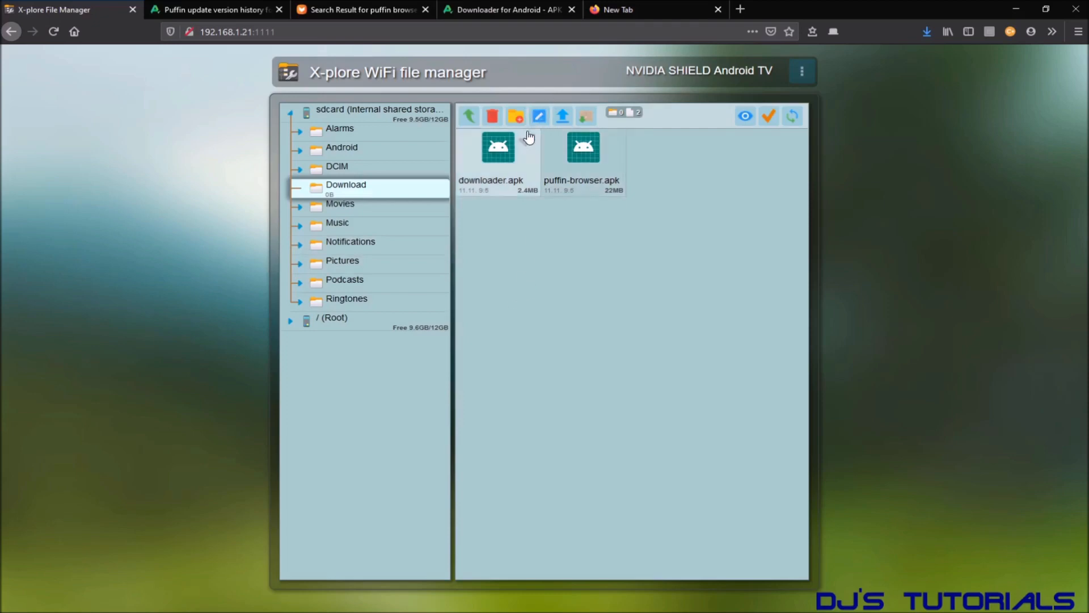
left_click(498, 150)
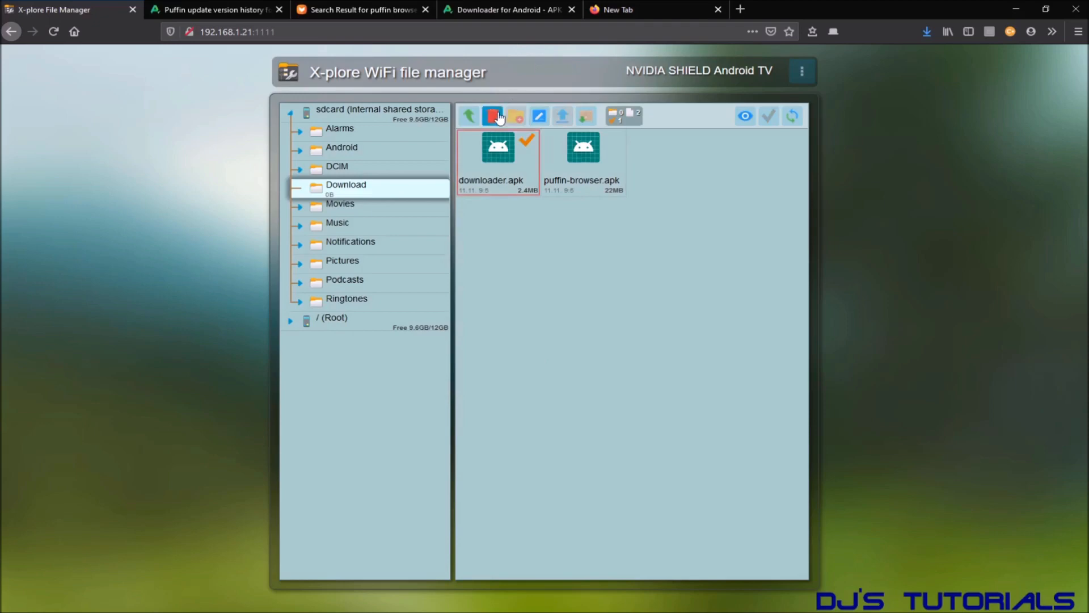
mouse_move(493, 115)
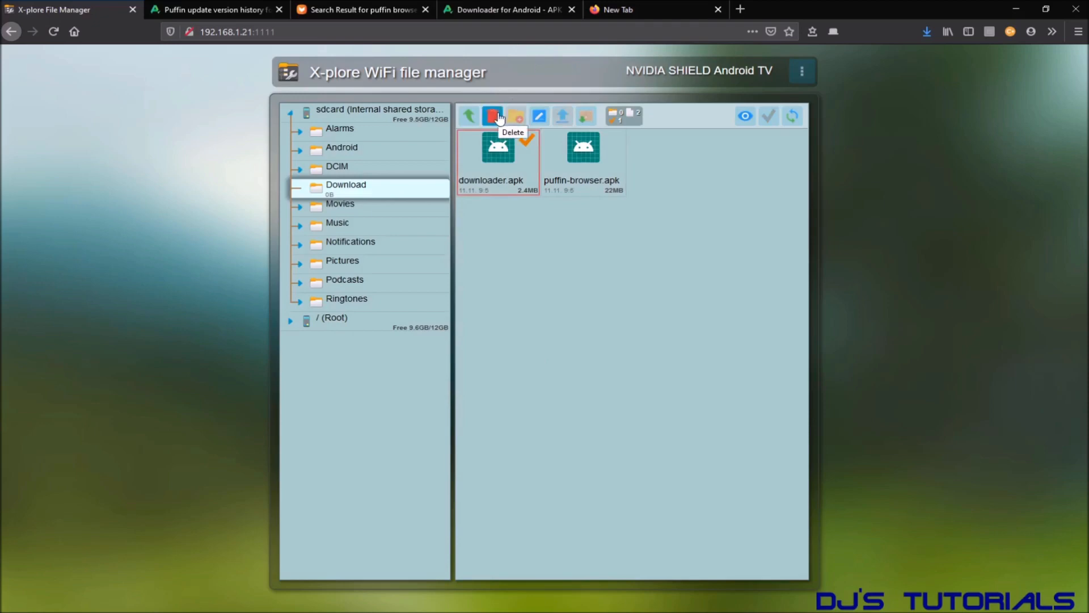
mouse_move(465, 252)
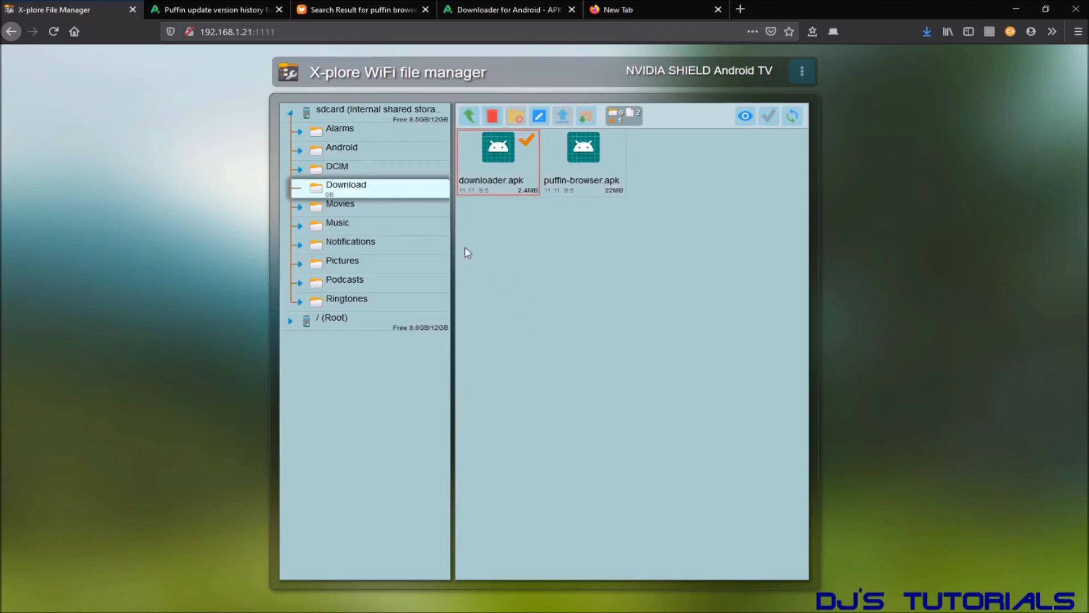
mouse_move(373, 200)
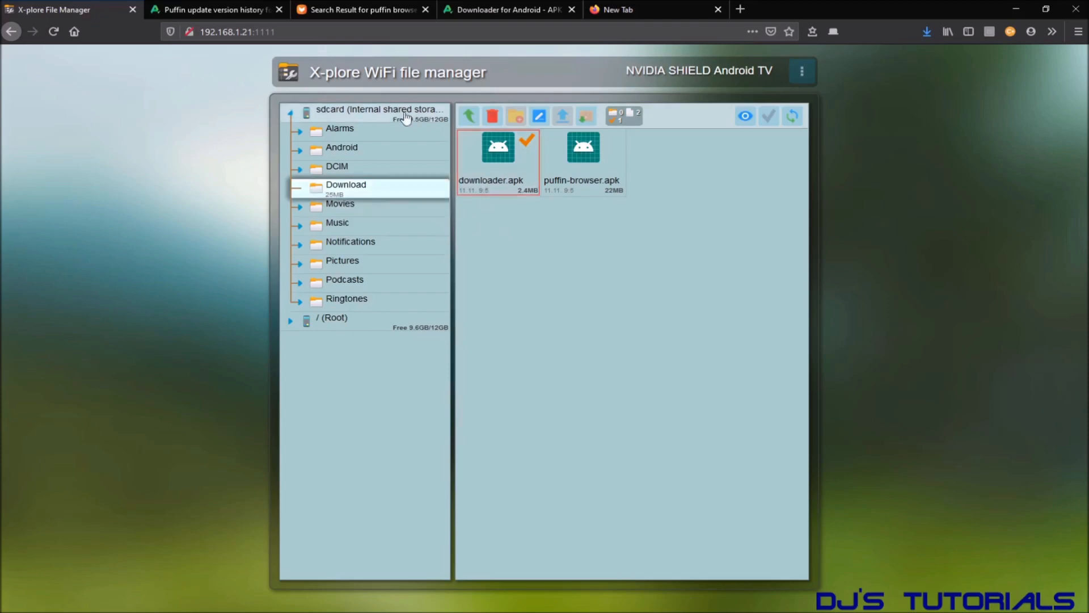
mouse_move(275, 114)
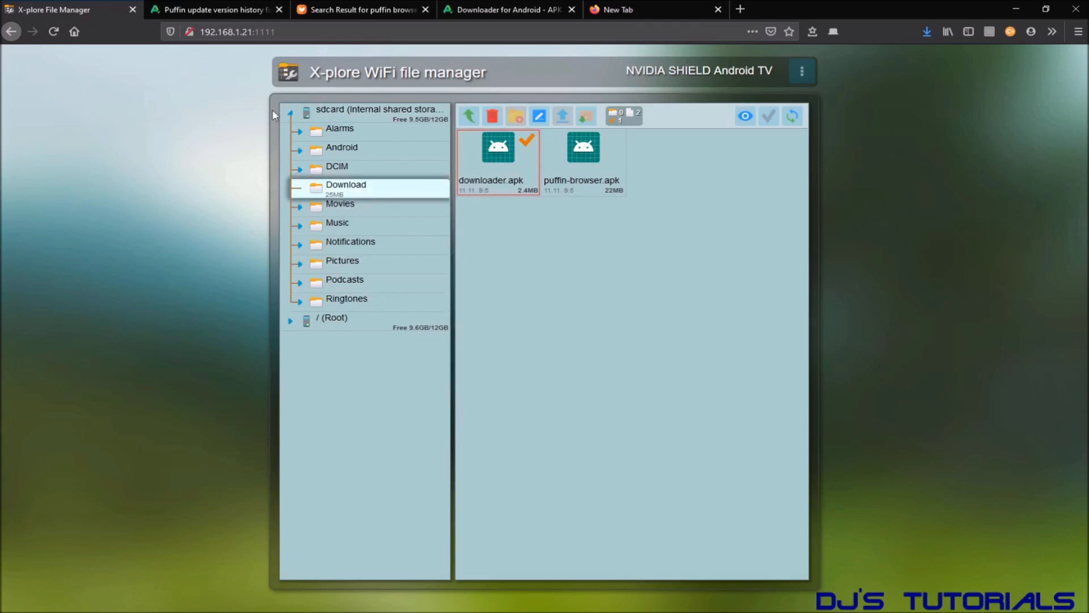
left_click(216, 9)
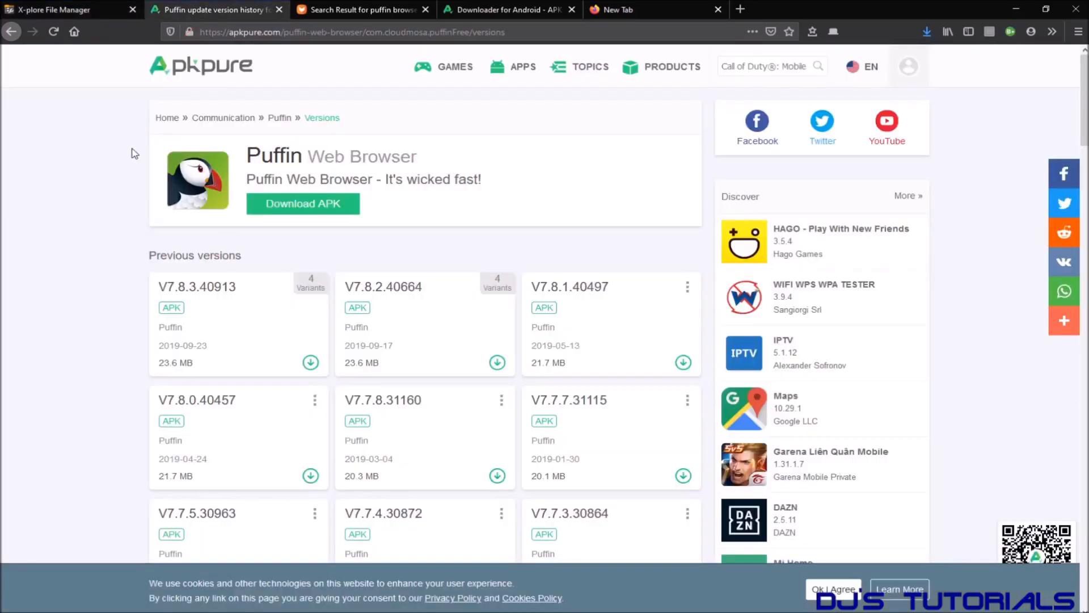
left_click(360, 10)
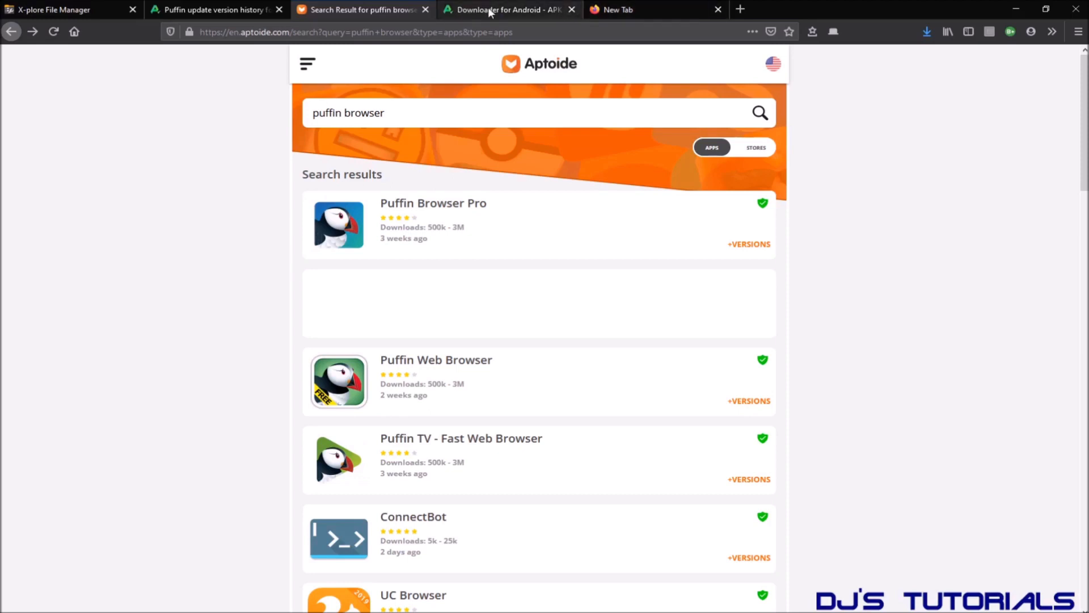
left_click(509, 10)
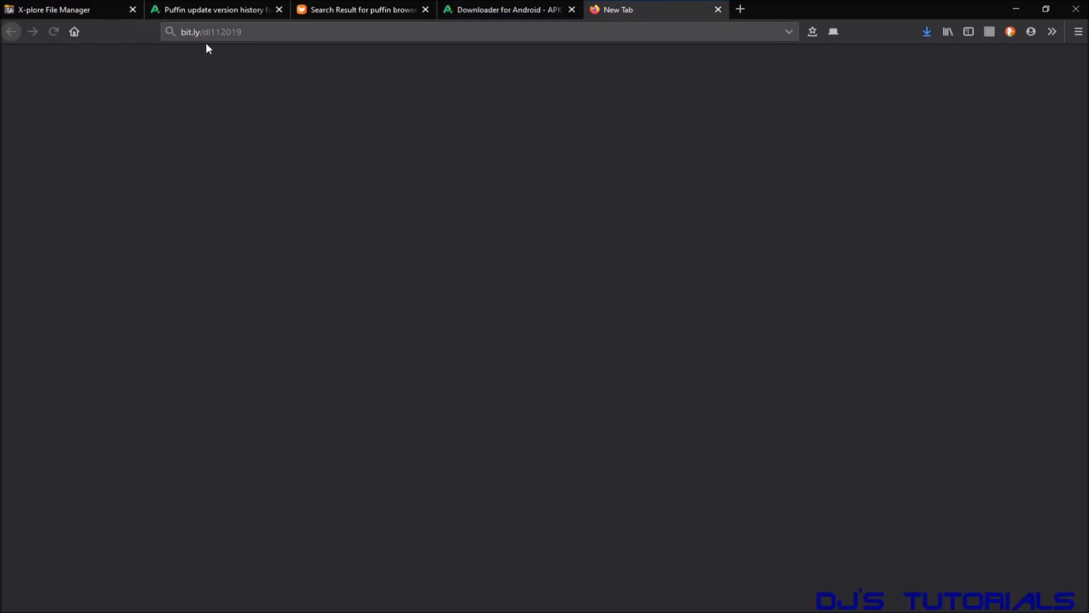
mouse_move(212, 67)
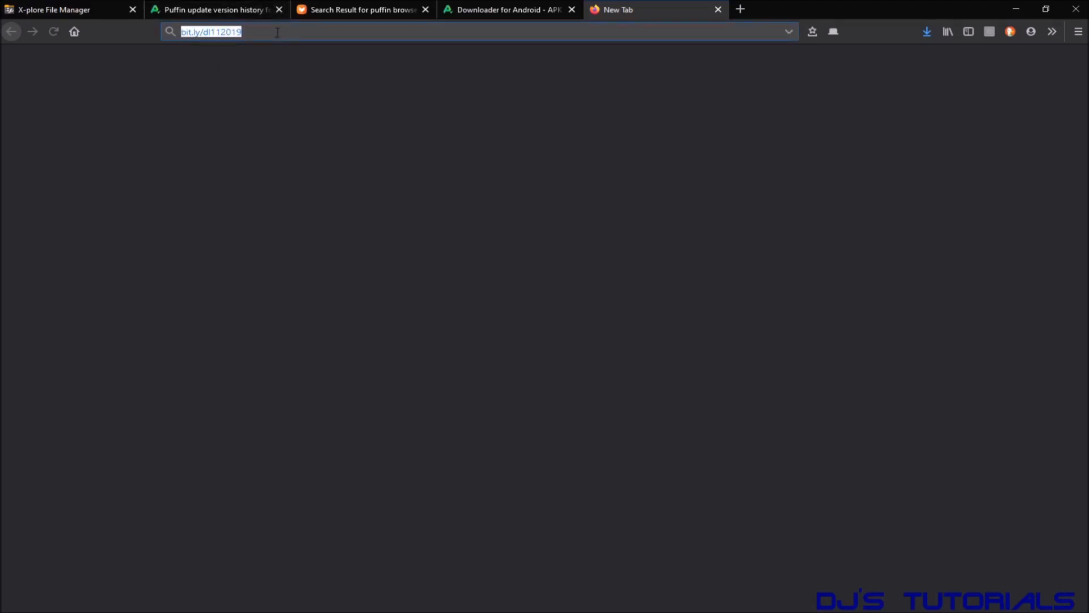
key("Return")
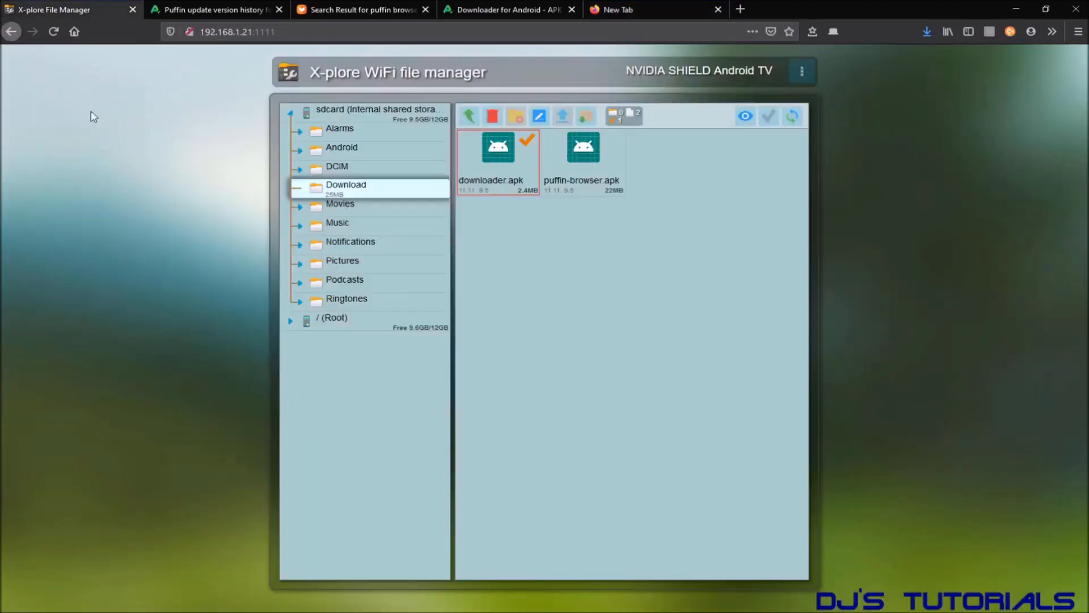
mouse_move(462, 372)
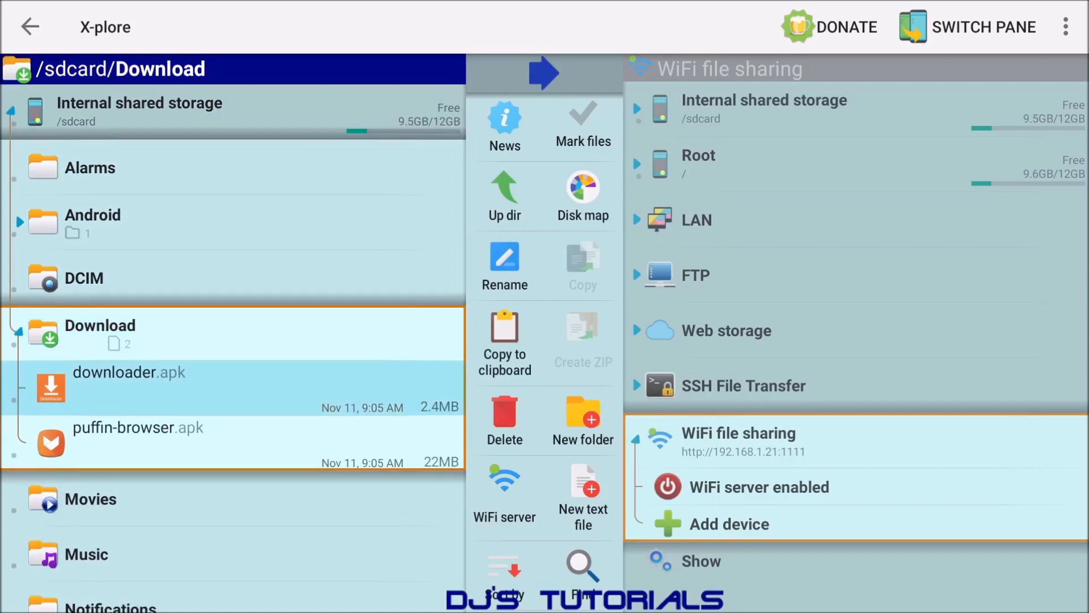
Step: Allow X-plore to install unknown apps, then install Downloader from downloader.apk
left_click(129, 372)
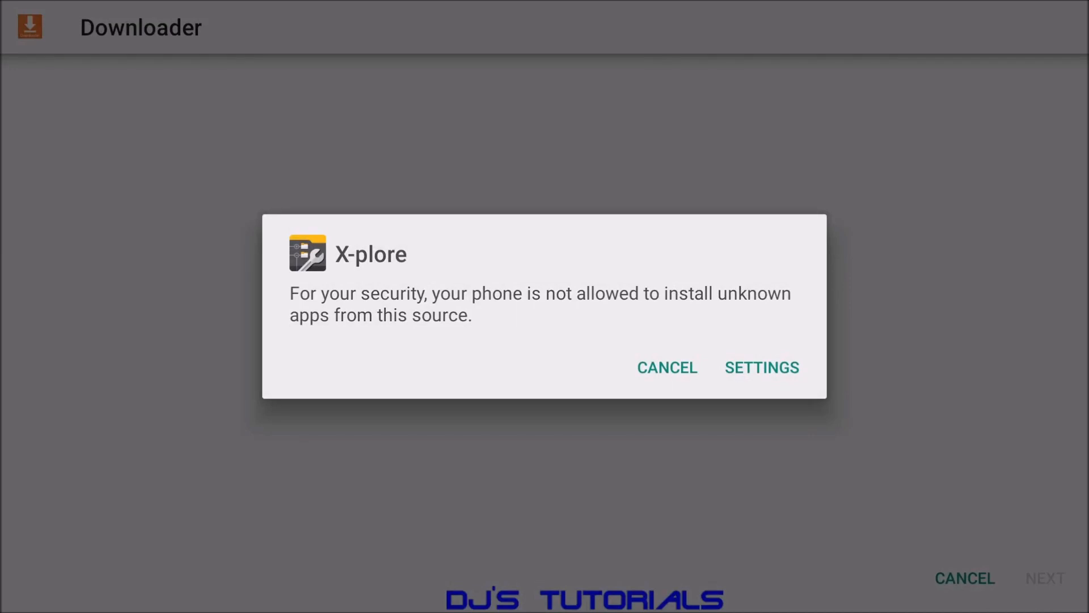
left_click(761, 367)
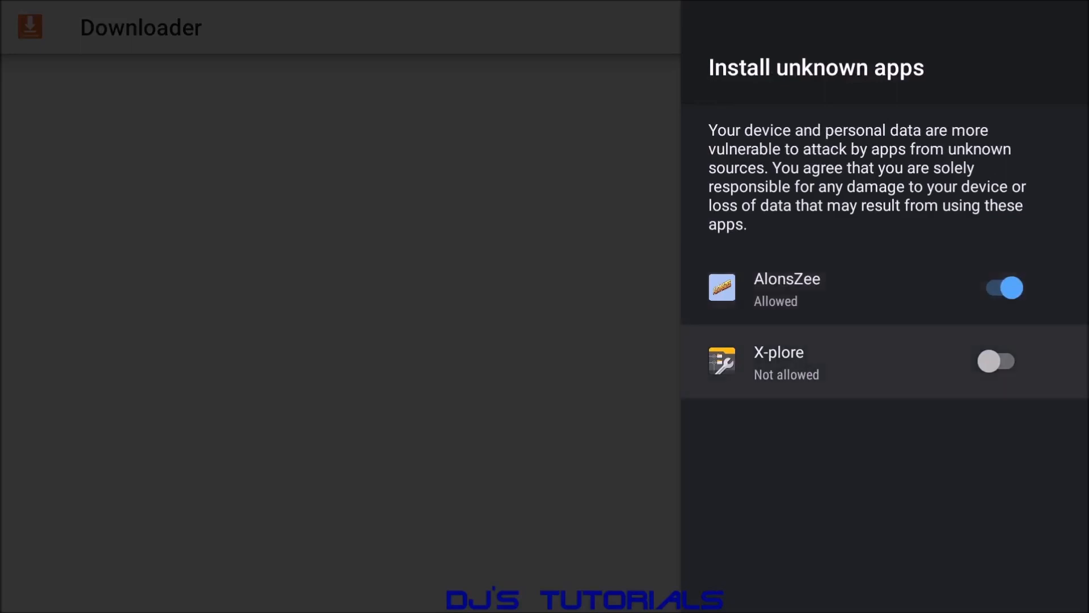
left_click(996, 360)
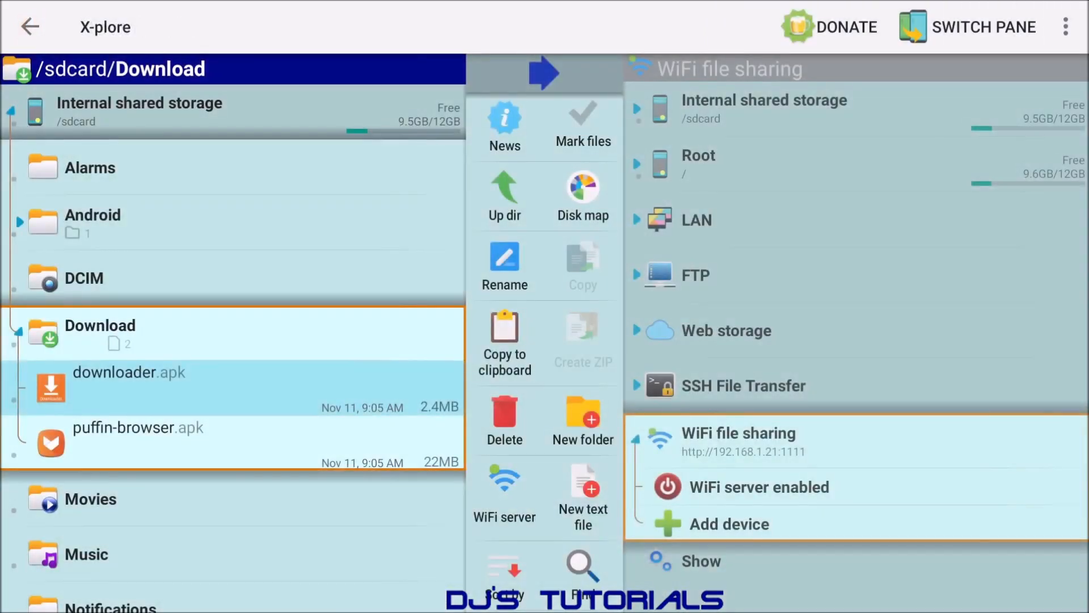
left_click(128, 372)
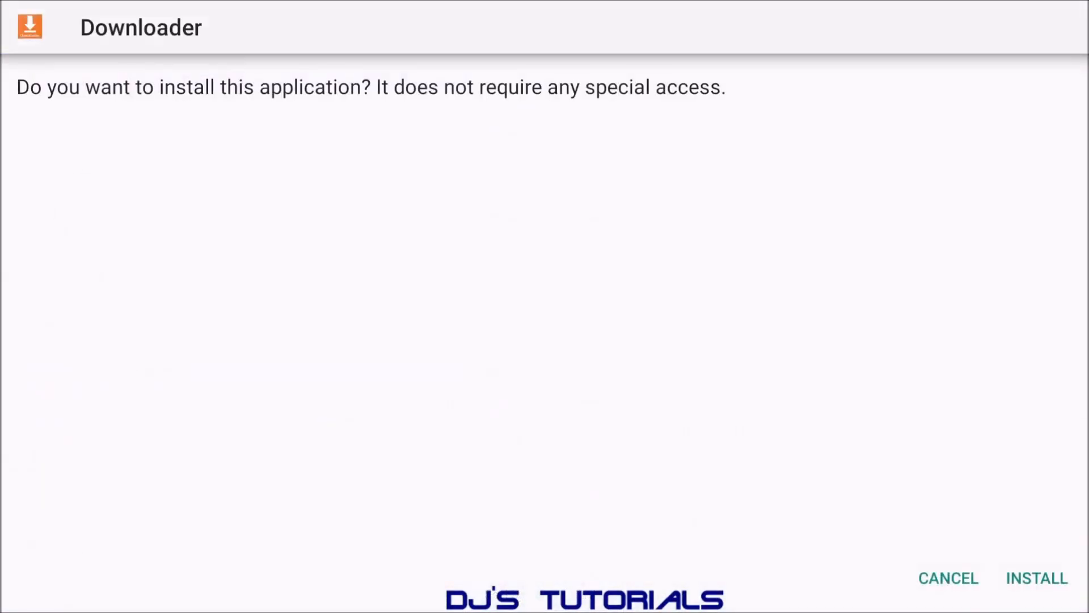
left_click(1036, 578)
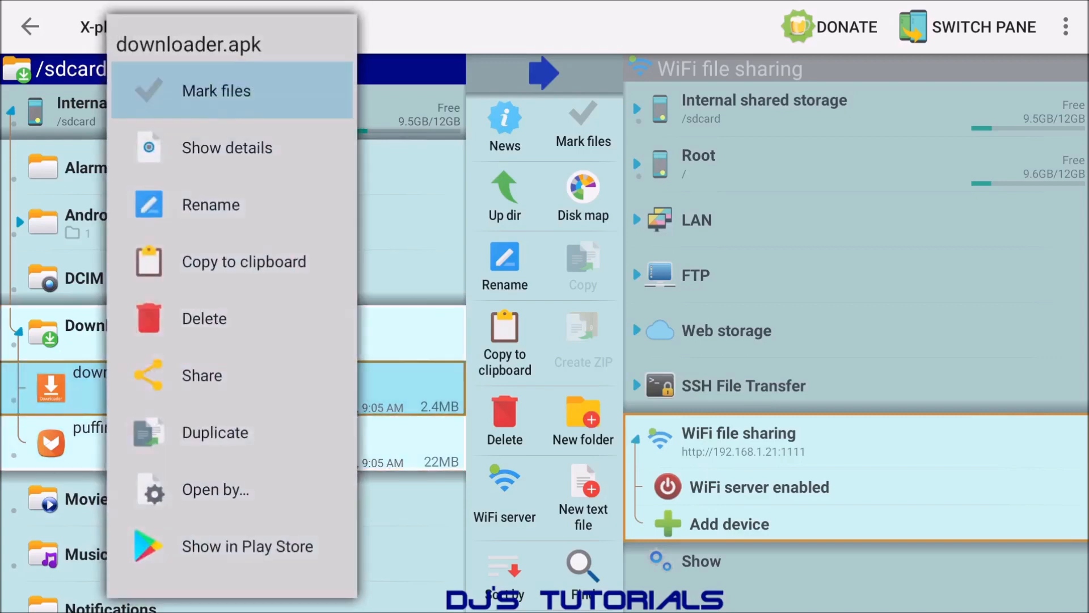
mouse_move(211, 205)
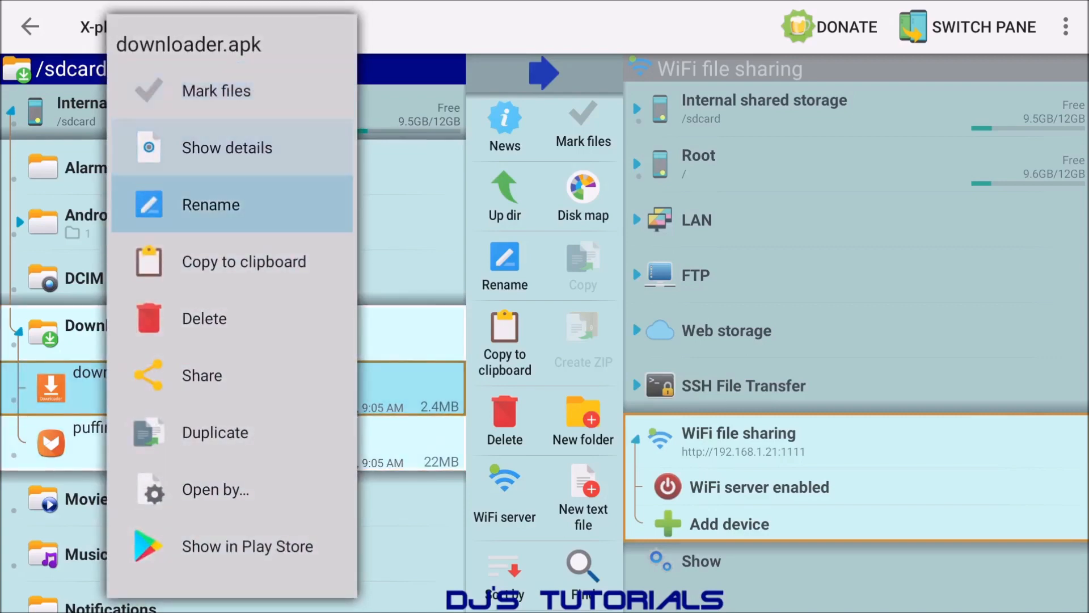
Step: Delete downloader.apk from the Download folder and dismiss the success notice
left_click(203, 317)
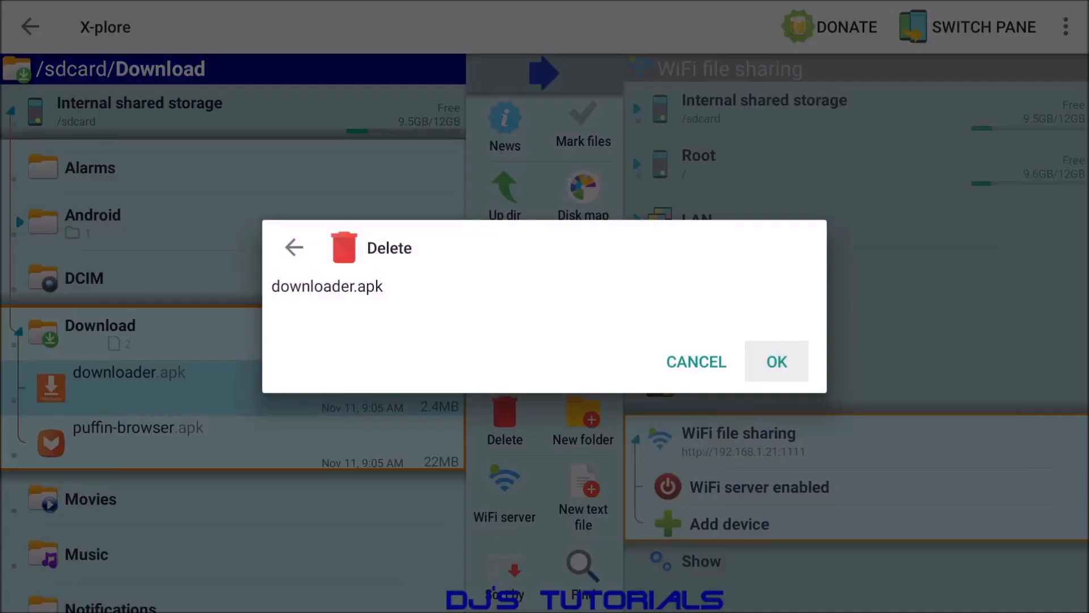
left_click(776, 361)
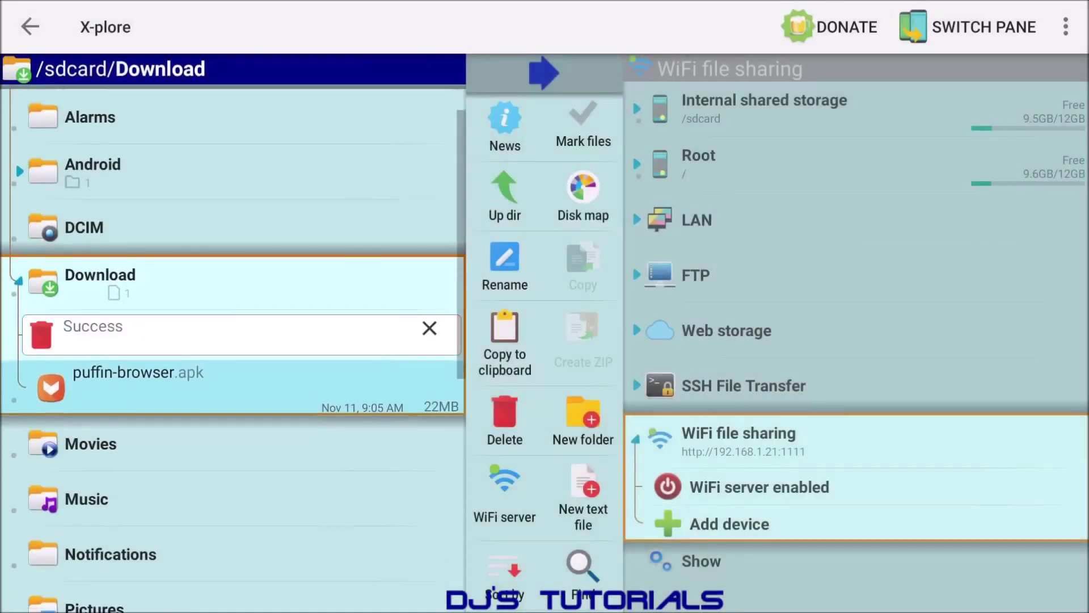
left_click(428, 326)
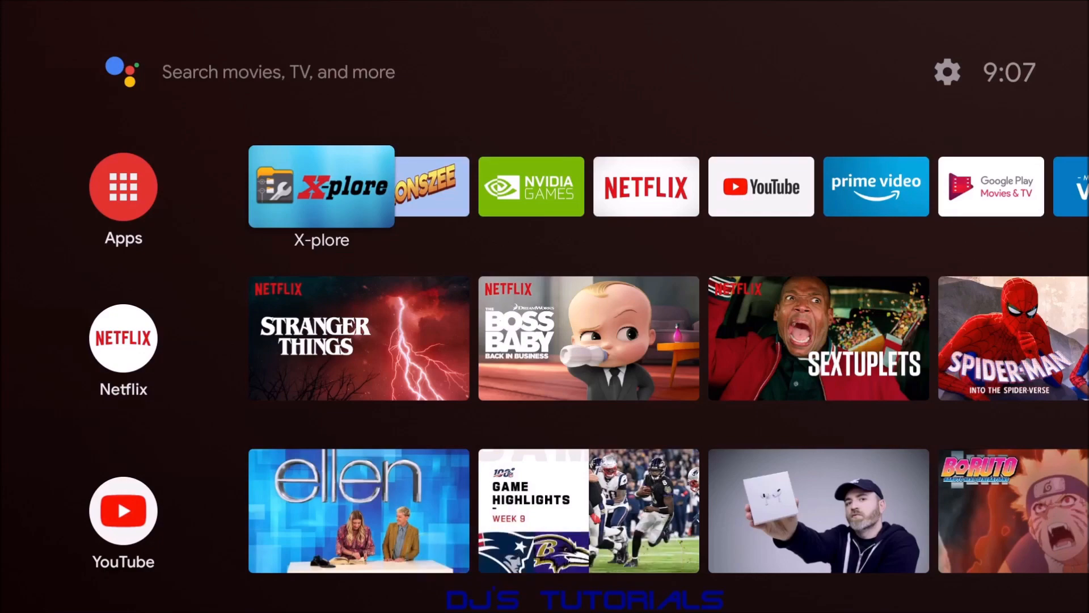
Step: Reach the end of the favorites row and bring up the list of apps to add
scroll("right", 3)
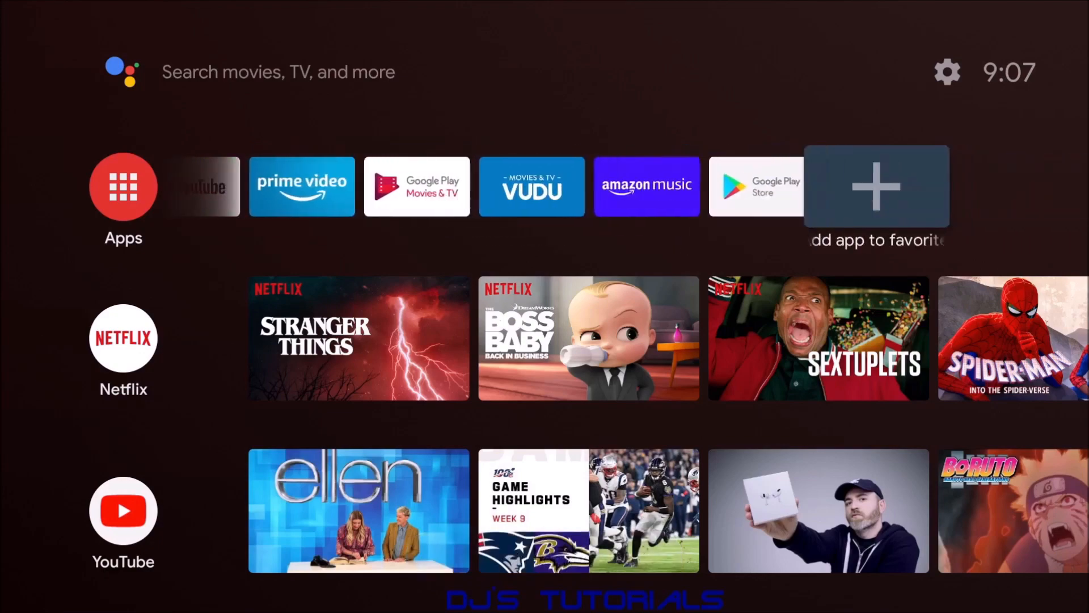
left_click(877, 185)
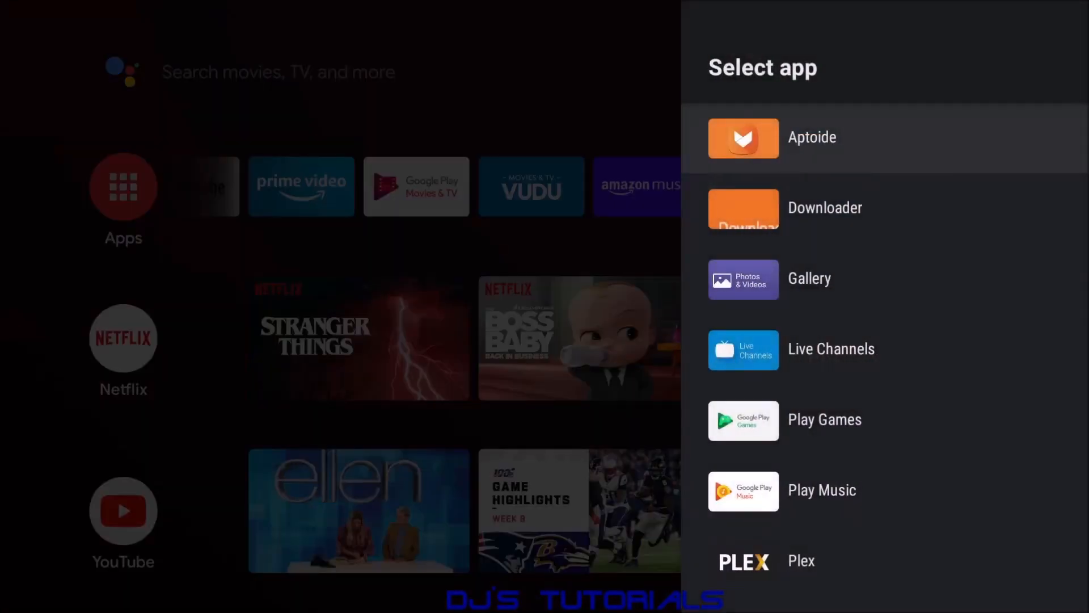